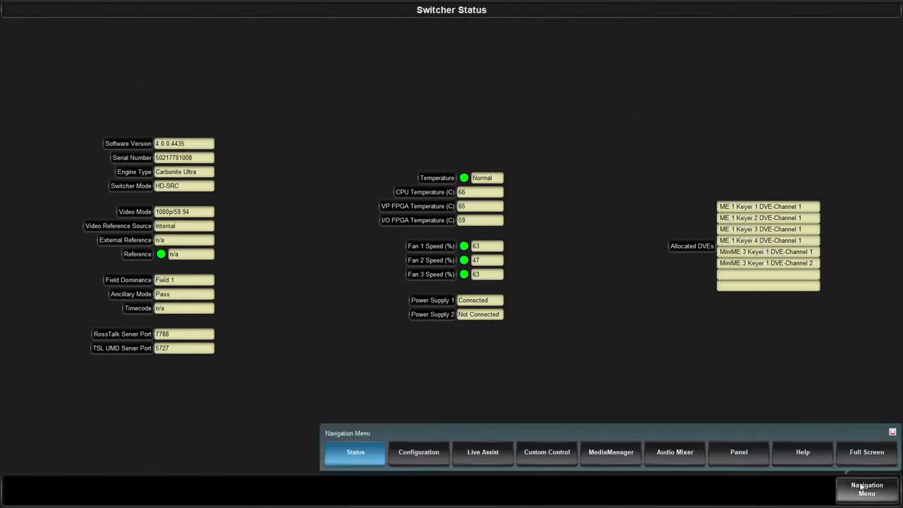
Switch Box 2's green and red tallies off and set MultiViewer 1 to the H 2 layout.
left_click(419, 451)
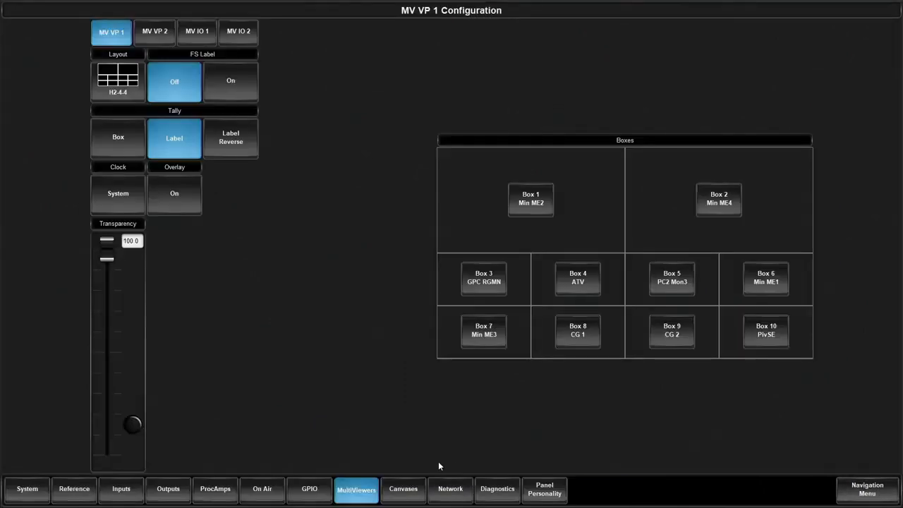
left_click(719, 199)
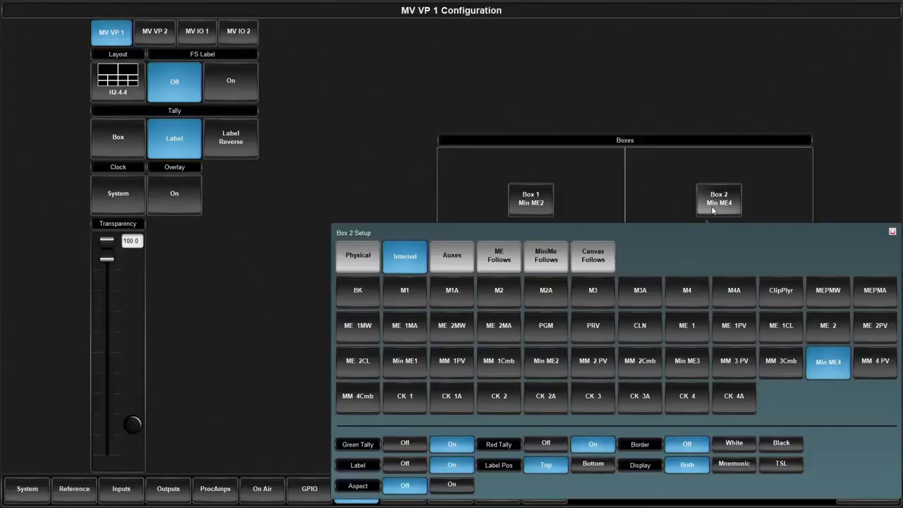
left_click(546, 444)
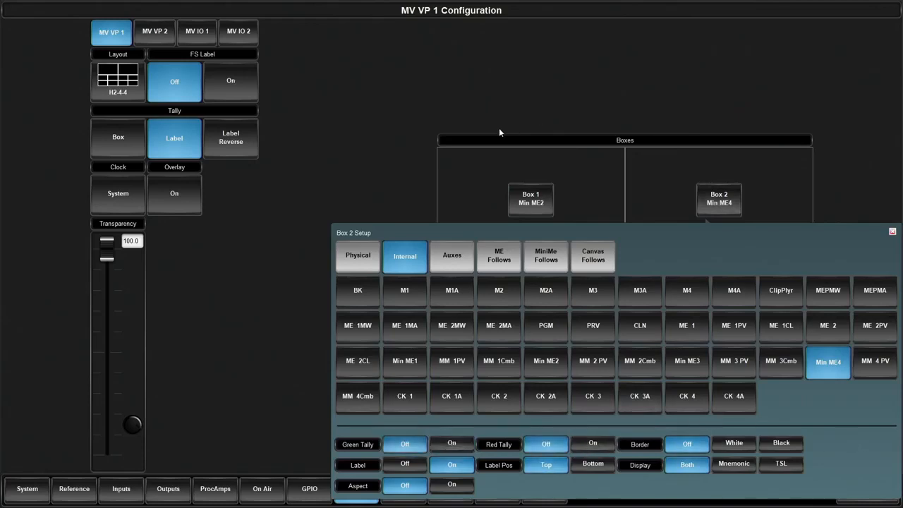
left_click(892, 231)
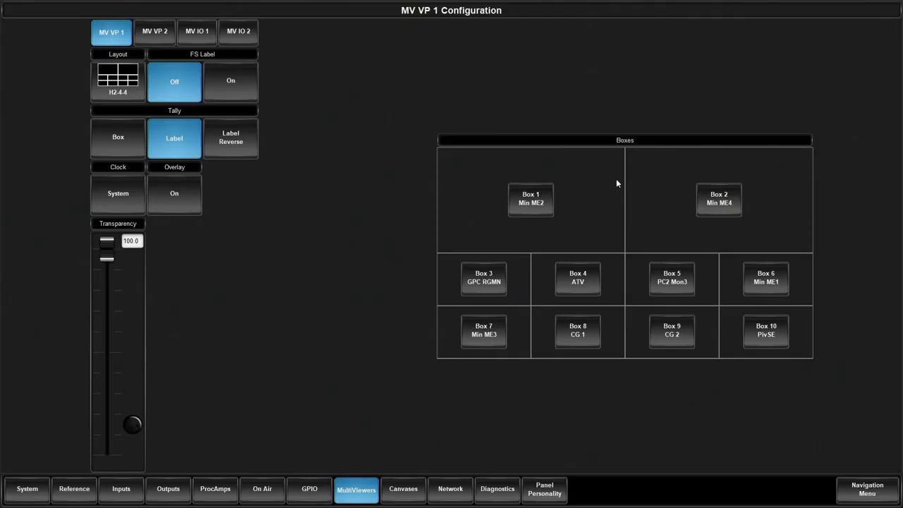
left_click(118, 78)
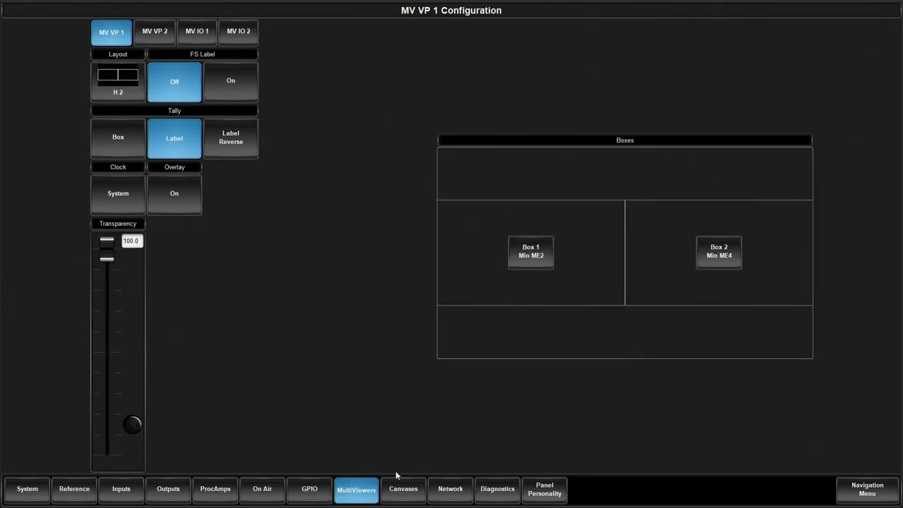
Show the Canvas 1 configuration: a 3840×1080 canvas with no MiniME tiles.
left_click(403, 489)
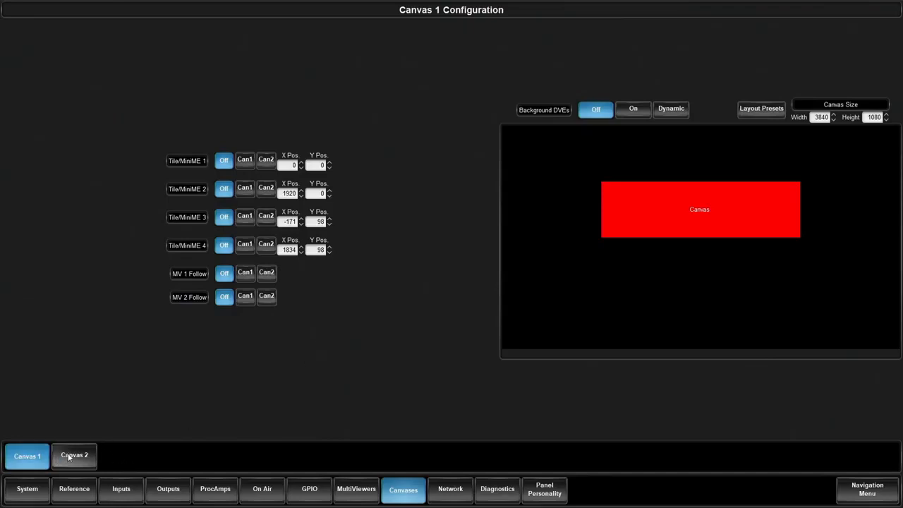
mouse_move(274, 411)
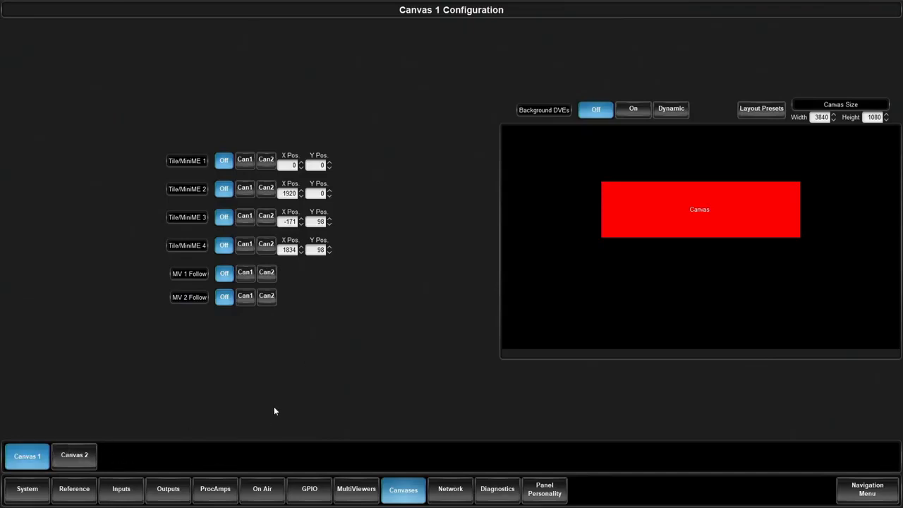
mouse_move(261, 383)
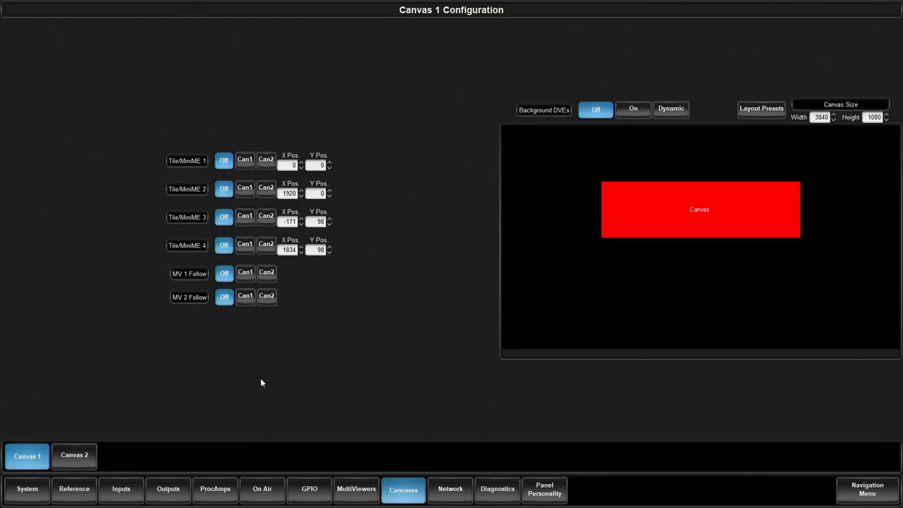
mouse_move(287, 373)
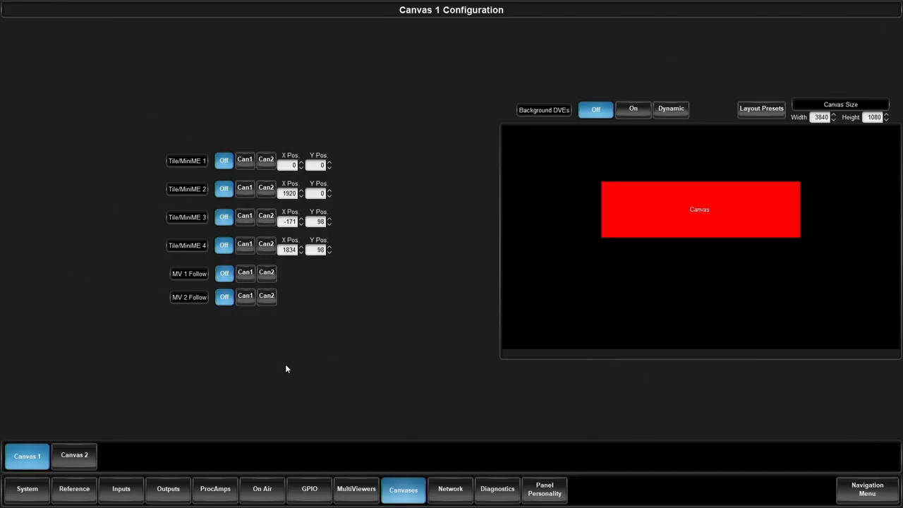
mouse_move(270, 334)
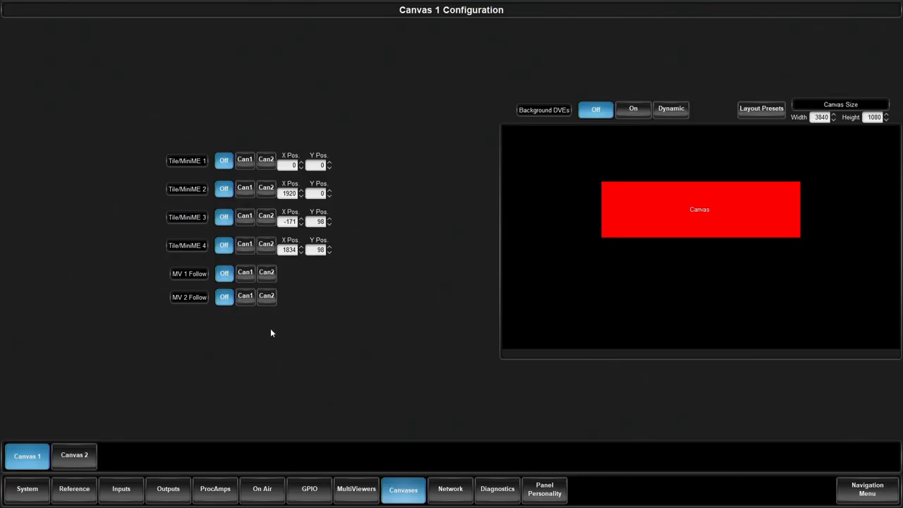
mouse_move(276, 333)
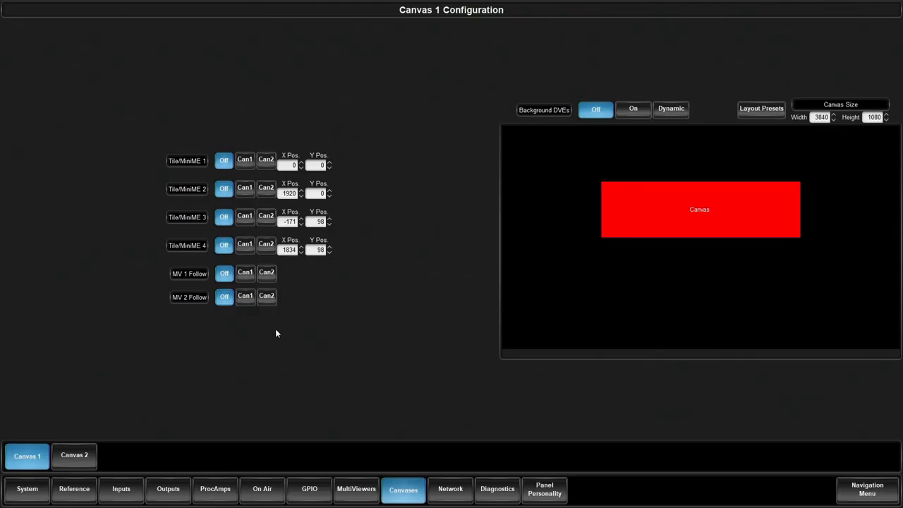
mouse_move(245, 187)
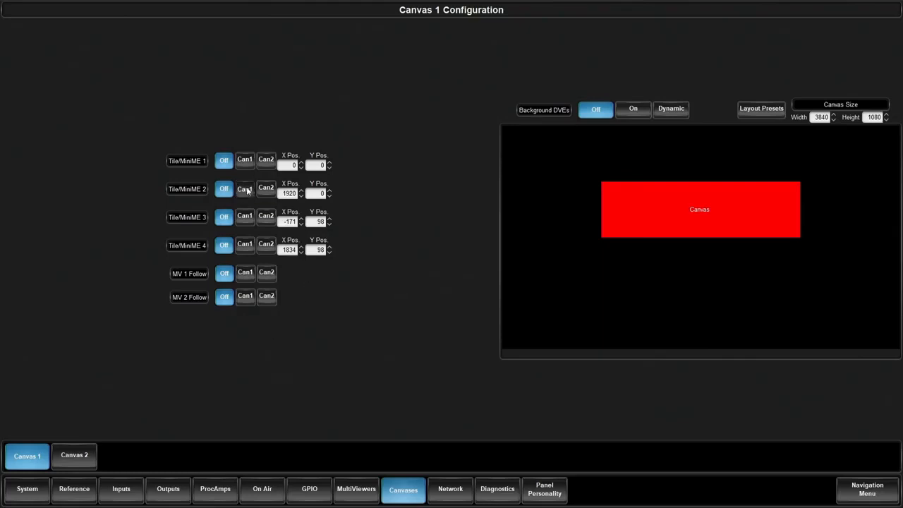
Assign MiniME 2 and MiniME 4 to Canvas 1 (Can1).
left_click(245, 189)
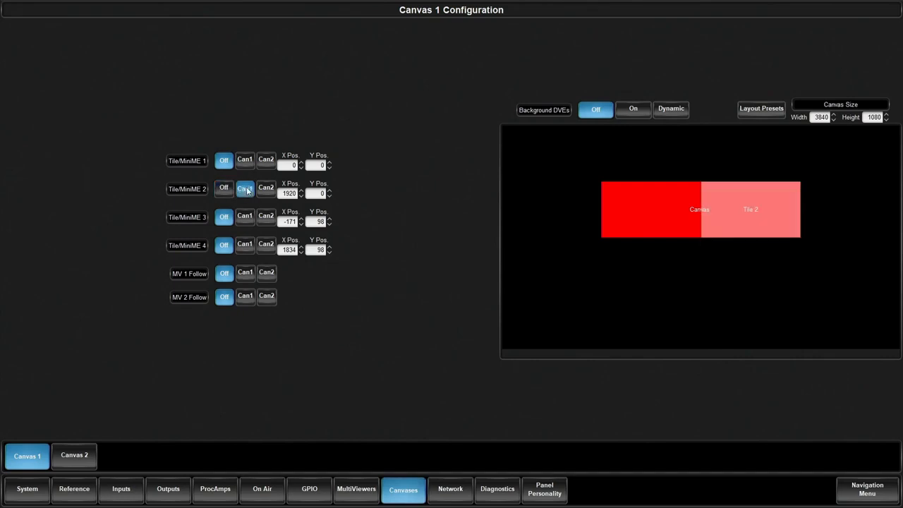
left_click(245, 188)
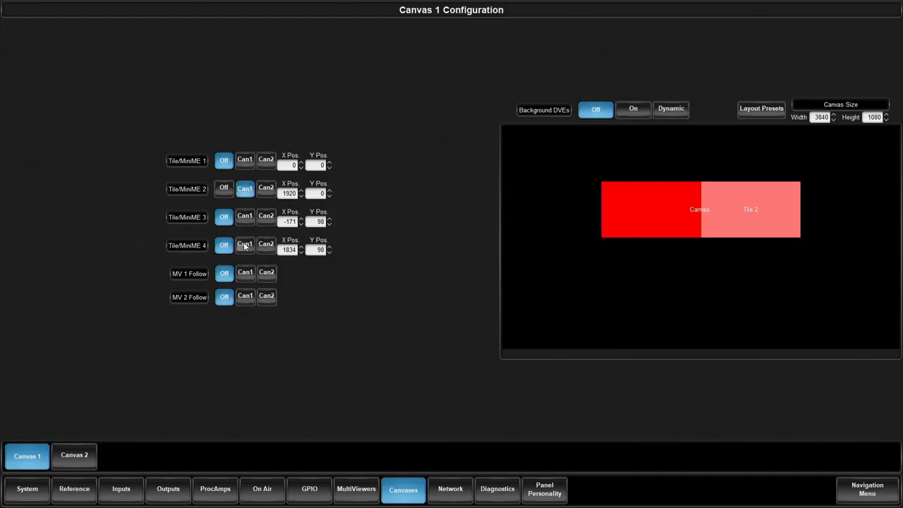
left_click(245, 245)
type("900")
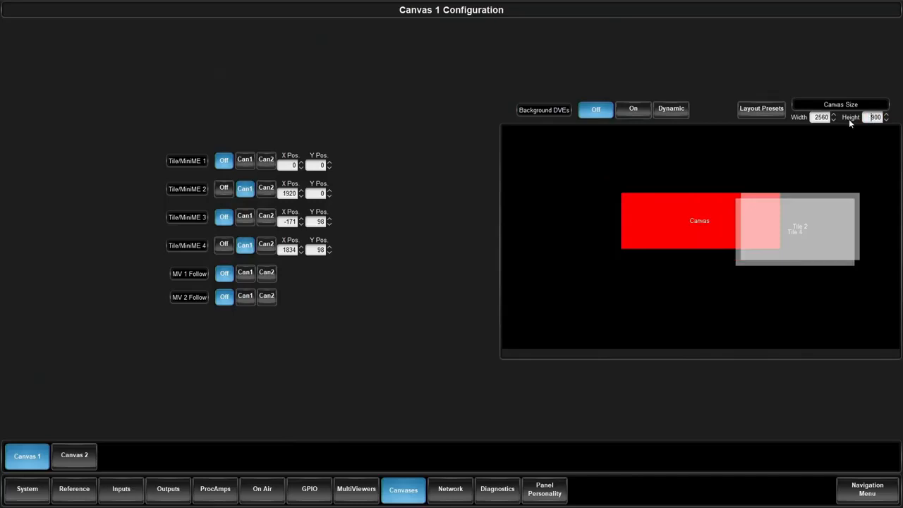
mouse_move(633, 205)
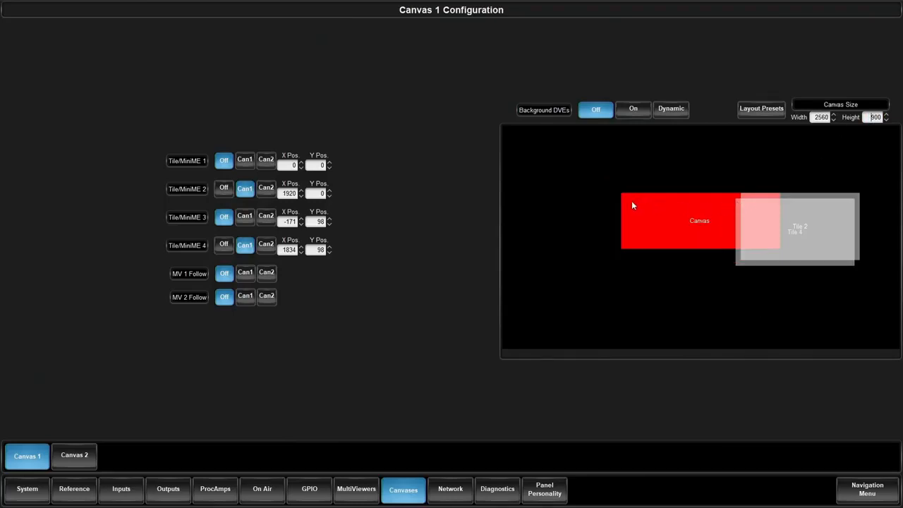
mouse_move(685, 240)
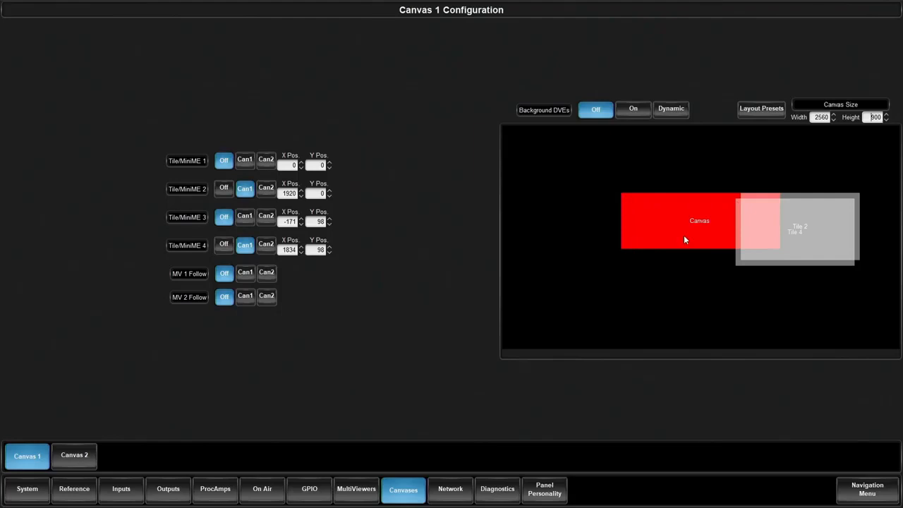
mouse_move(814, 238)
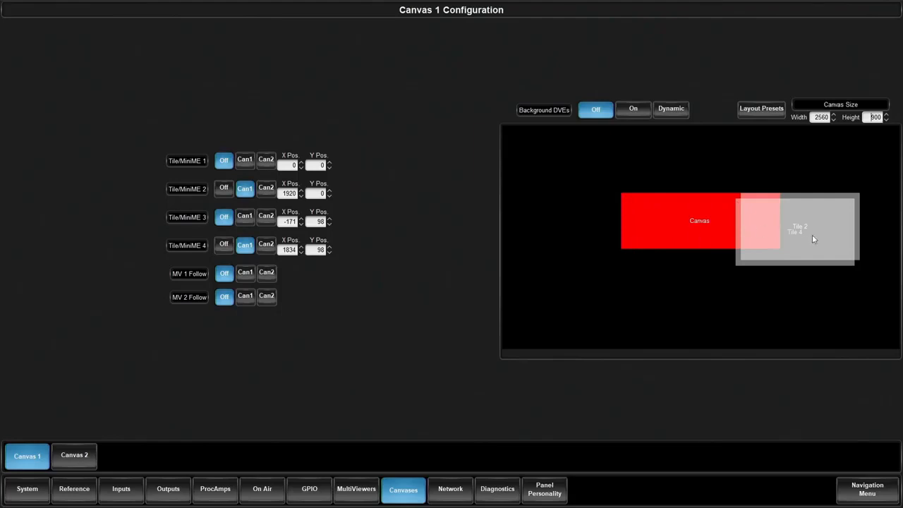
Drag Tile 2 to the canvas's left and Tile 4 beside it on the right.
left_click_drag(796, 228, 707, 261)
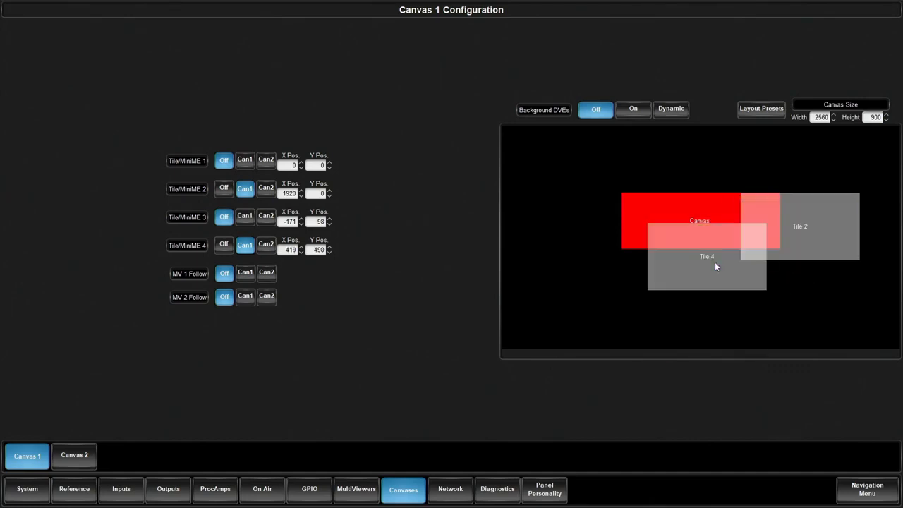
left_click_drag(706, 267, 688, 233)
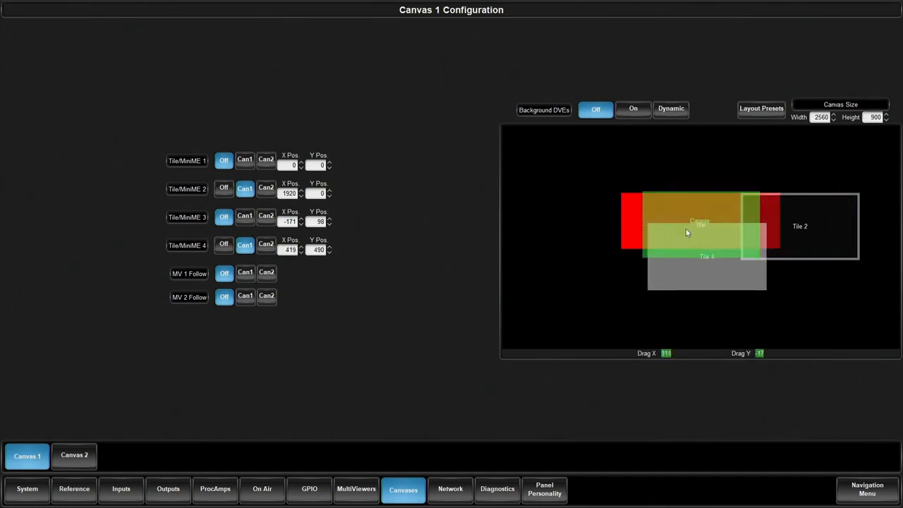
left_click_drag(698, 226, 669, 233)
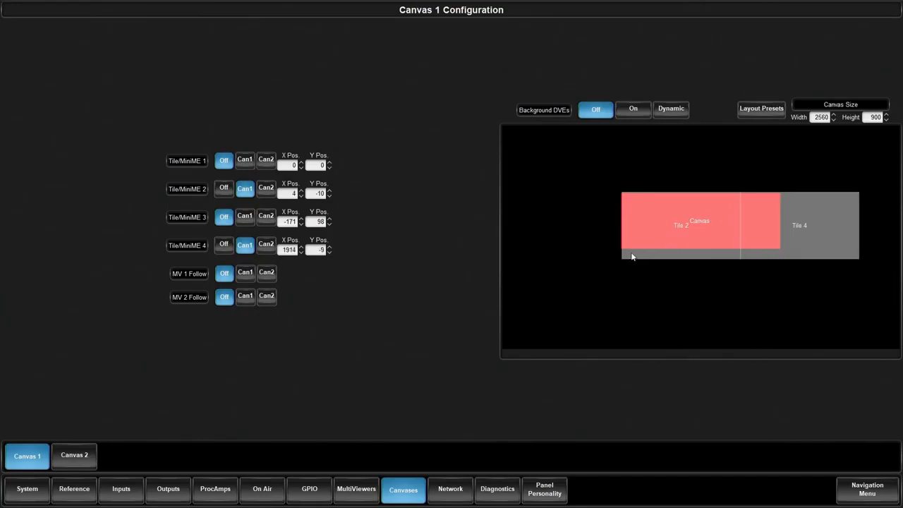
mouse_move(753, 221)
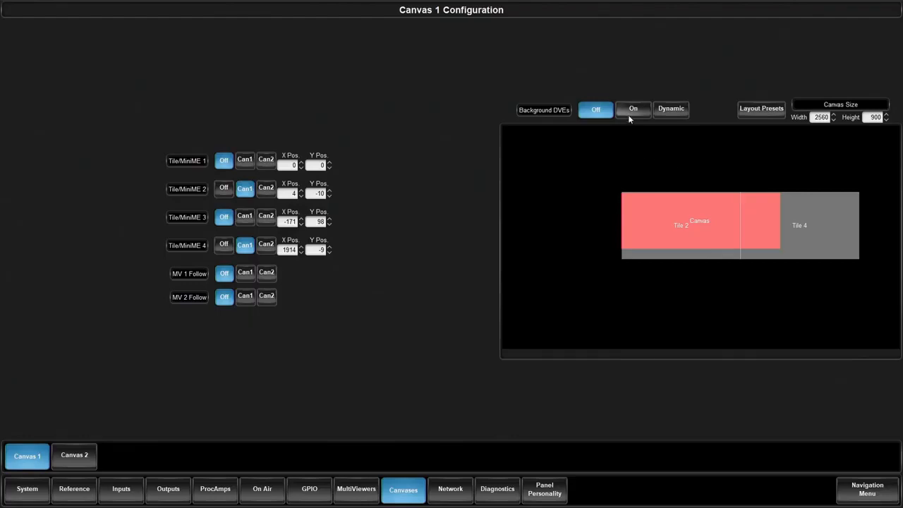
Switch Background DVEs on for Canvas 1.
left_click(633, 109)
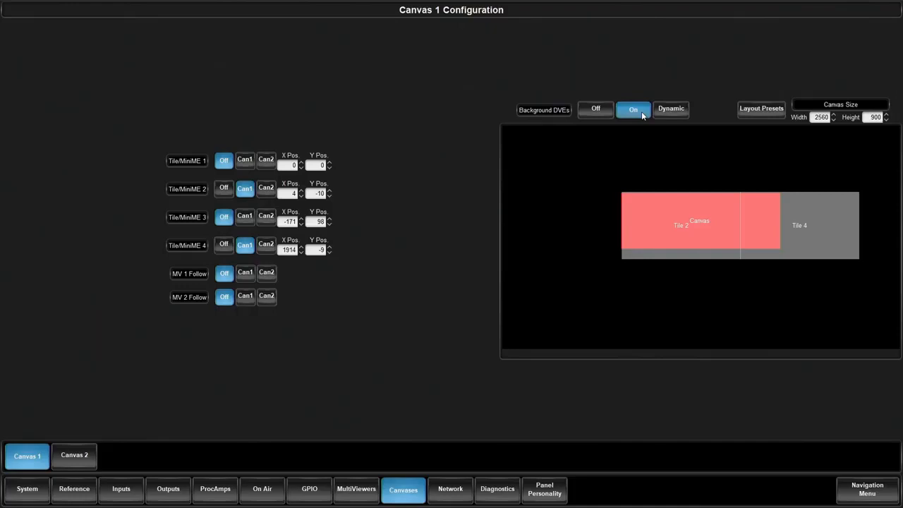
mouse_move(760, 108)
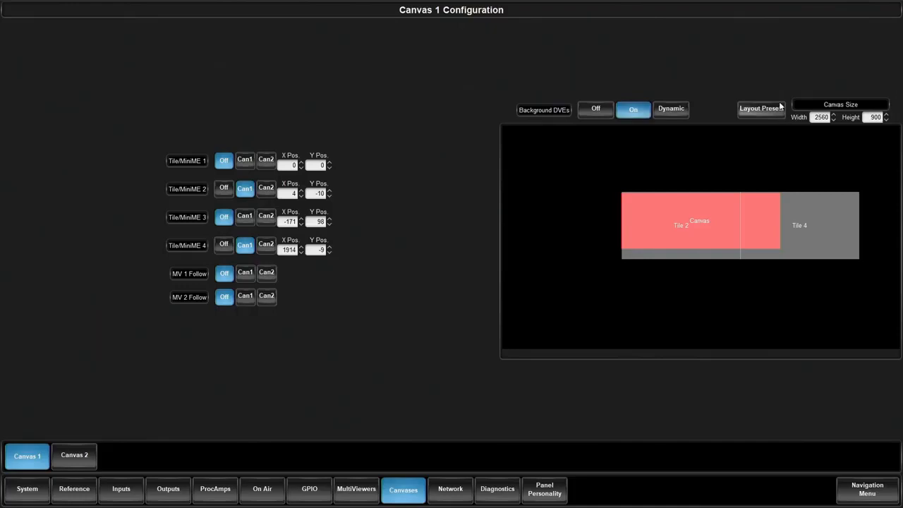
Apply a two-by-one, zero-bezel layout preset to Canvas 1's tiles.
left_click(761, 108)
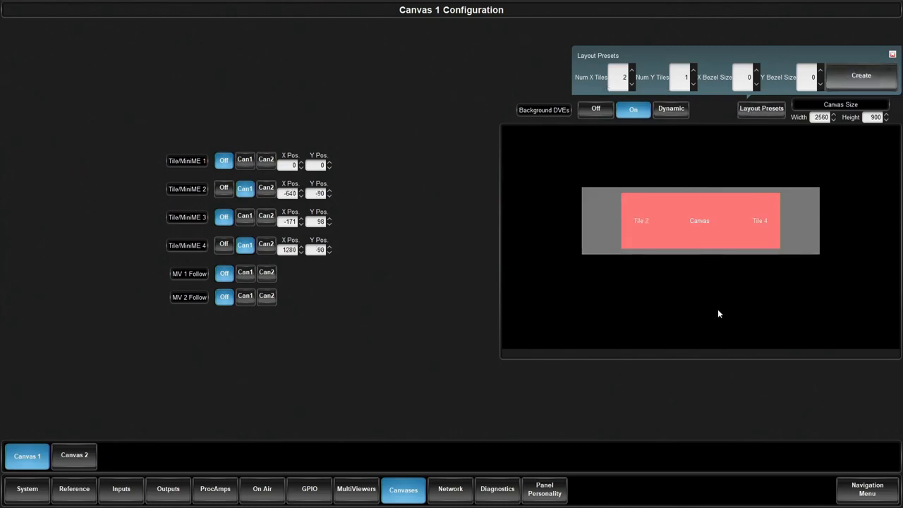
mouse_move(699, 228)
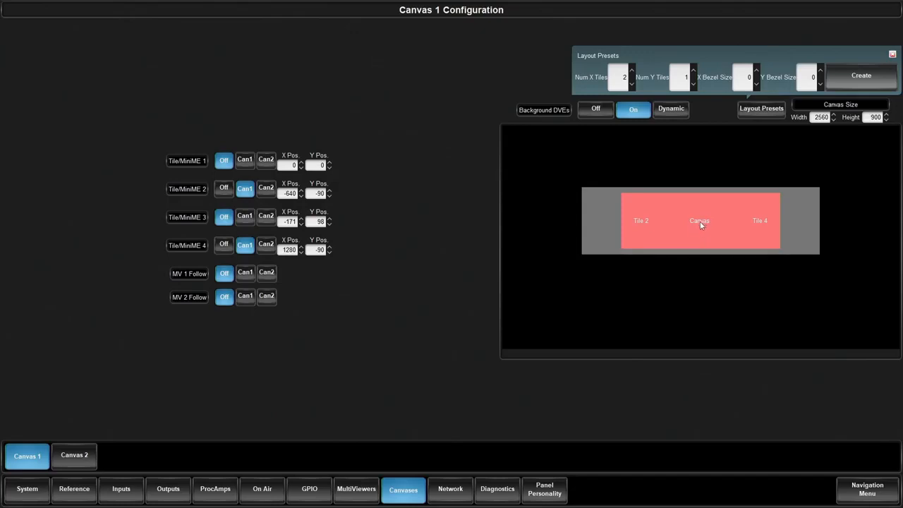
mouse_move(580, 196)
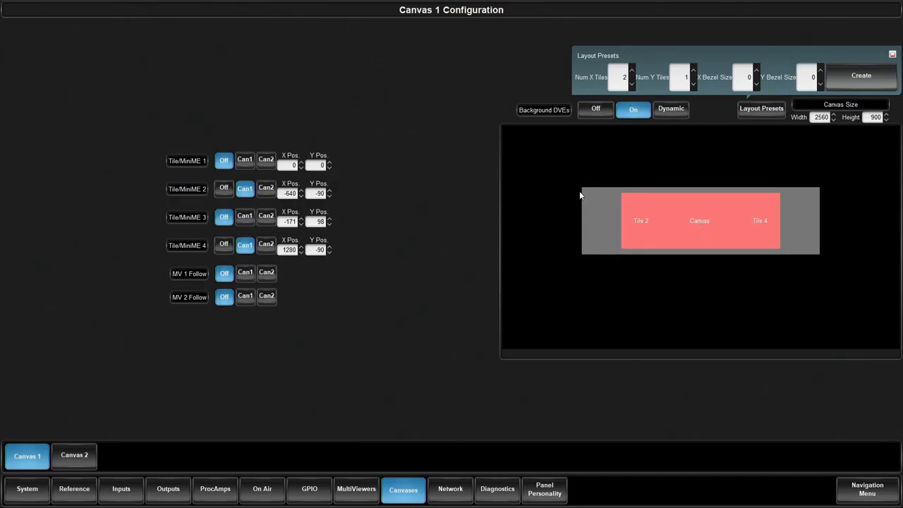
mouse_move(624, 197)
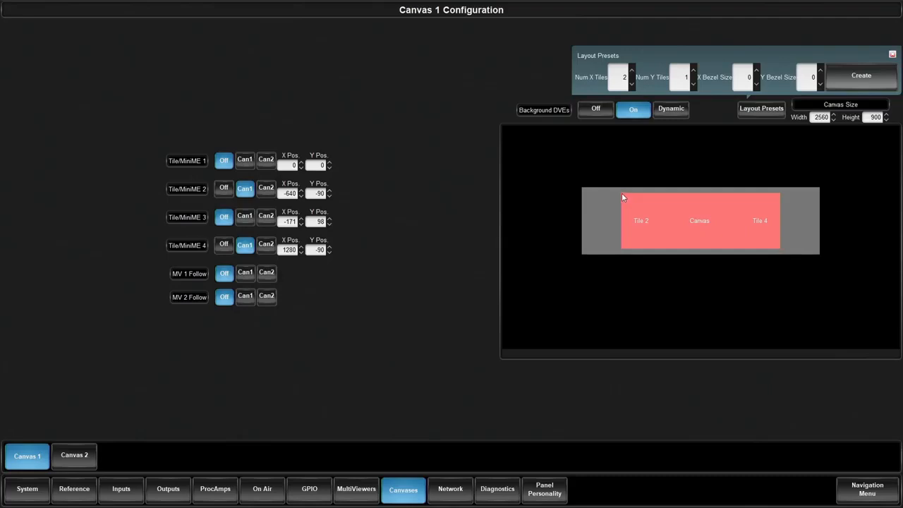
mouse_move(662, 219)
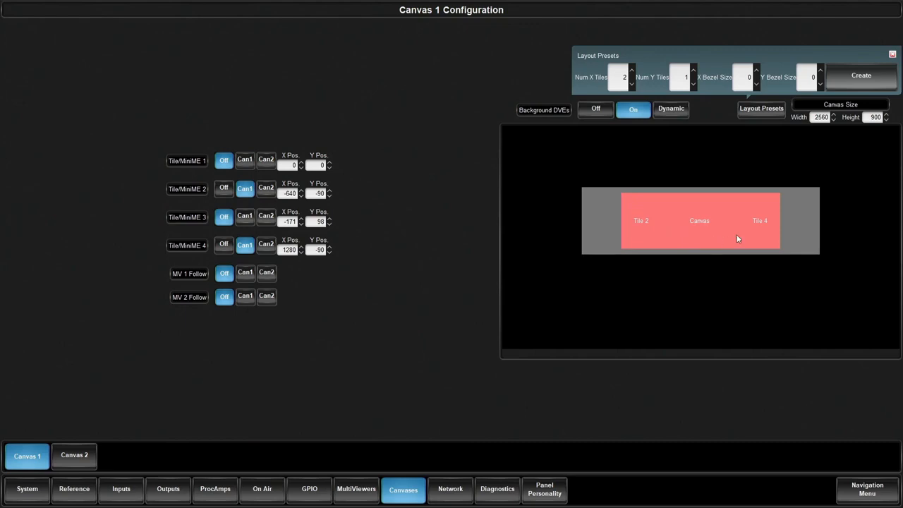
mouse_move(723, 292)
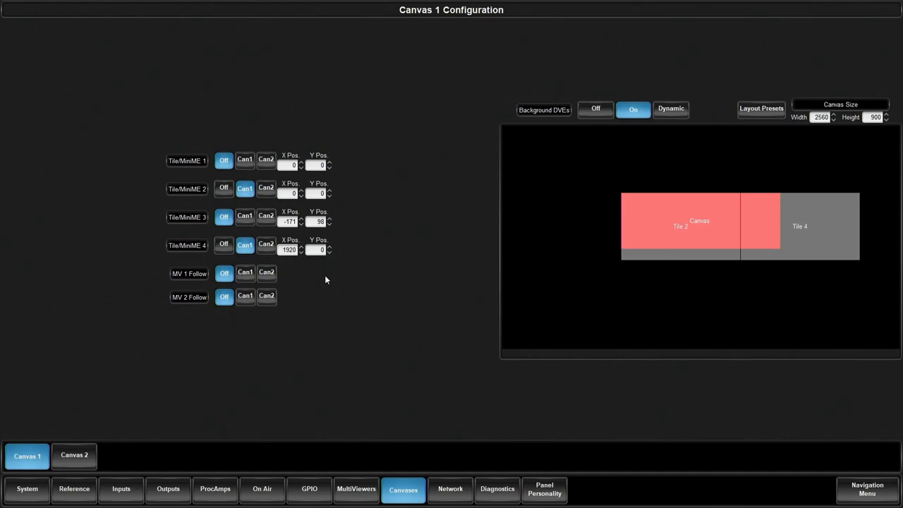
mouse_move(477, 245)
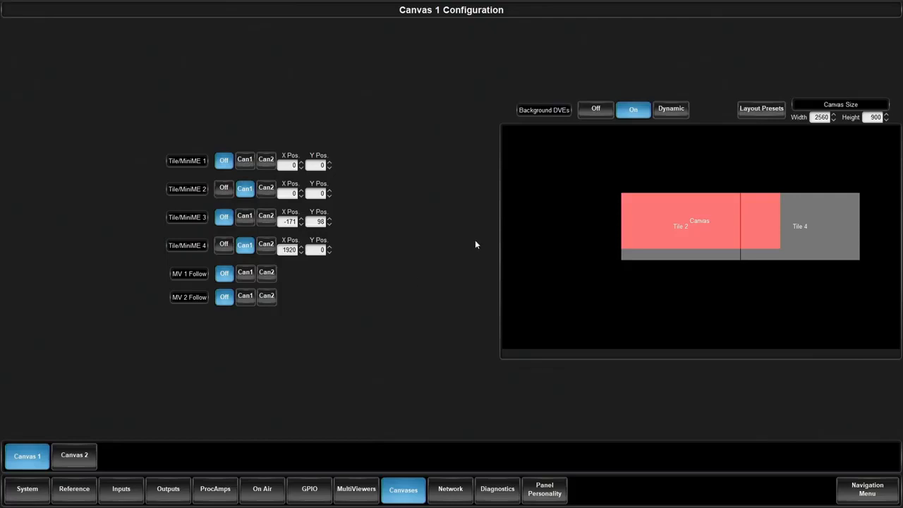
Put Canvas 1 under Live Assist panel control with Clip Player as the preset background.
left_click(867, 489)
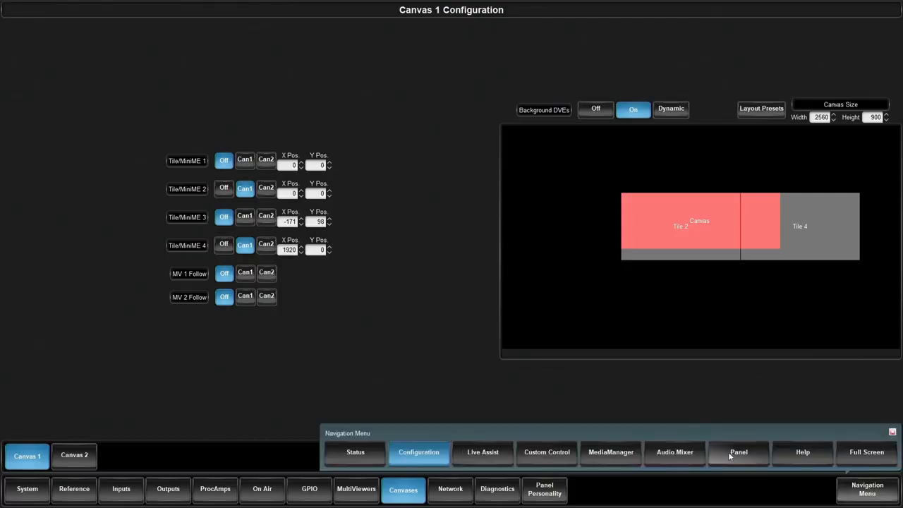
left_click(739, 451)
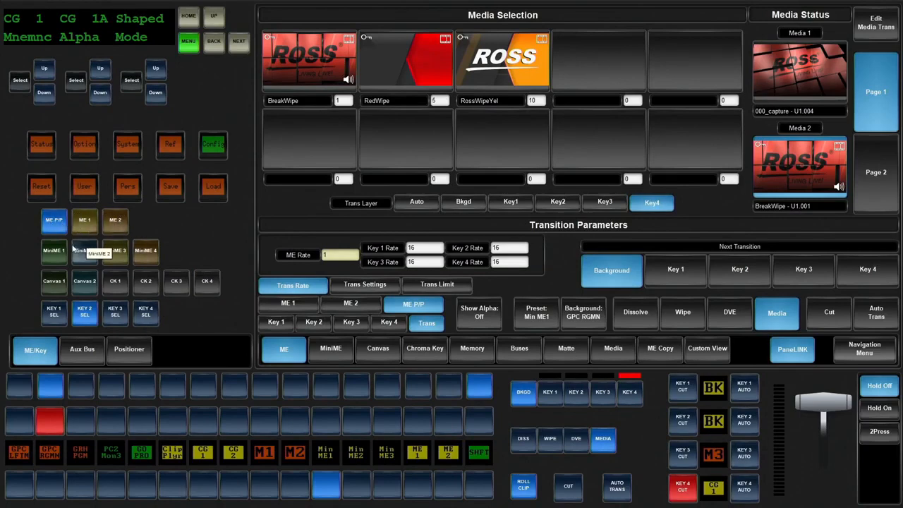
left_click(53, 282)
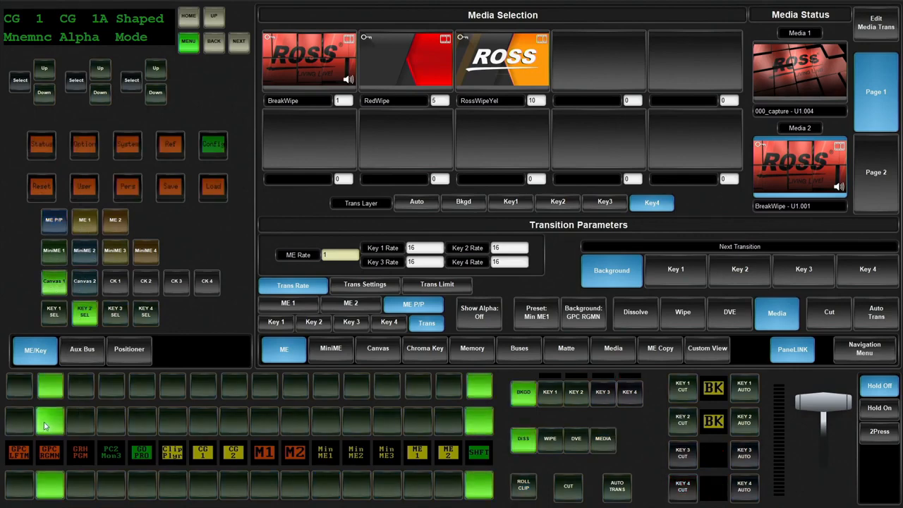
left_click(378, 349)
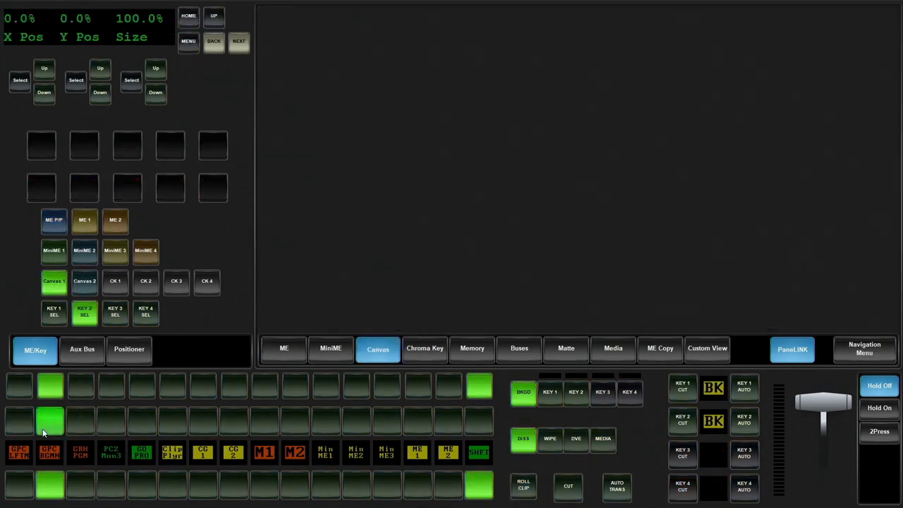
left_click(613, 349)
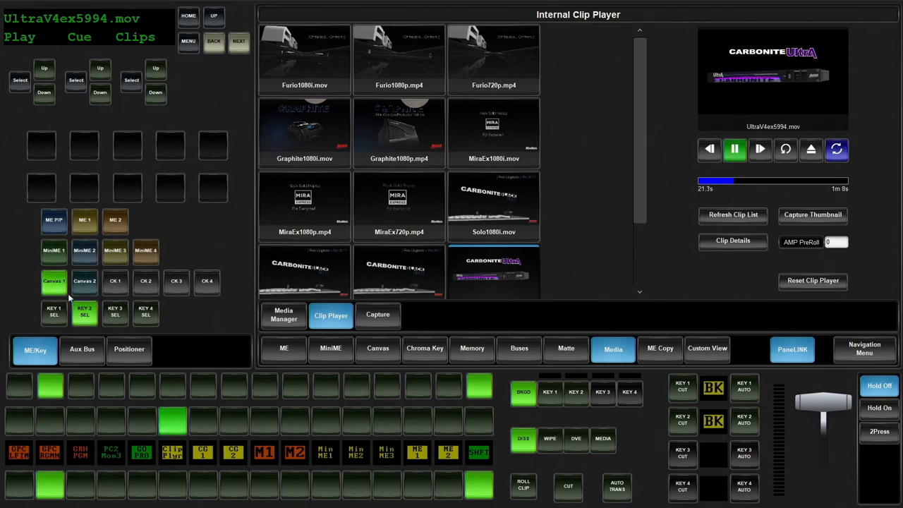
Raise the Canvas 1 background DVE size above 100 and enter a size on the keypad.
left_click(377, 348)
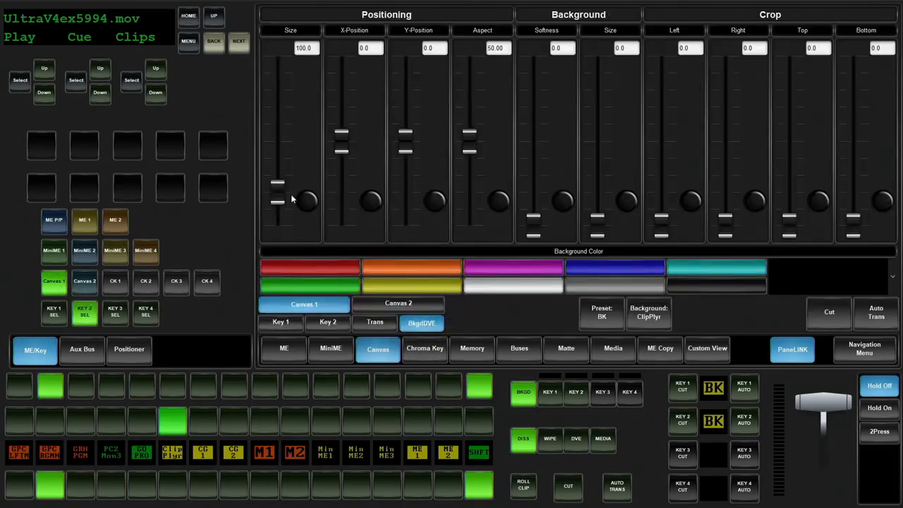
left_click_drag(277, 201, 277, 184)
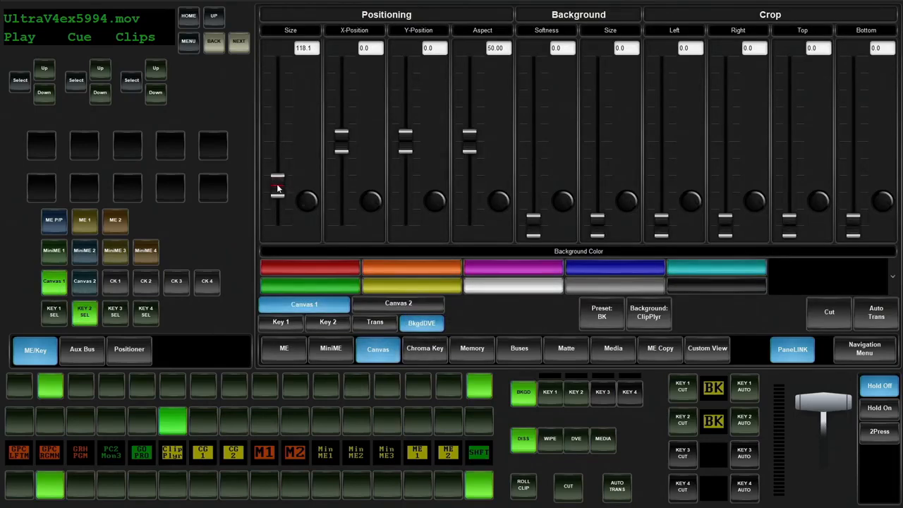
left_click(307, 47)
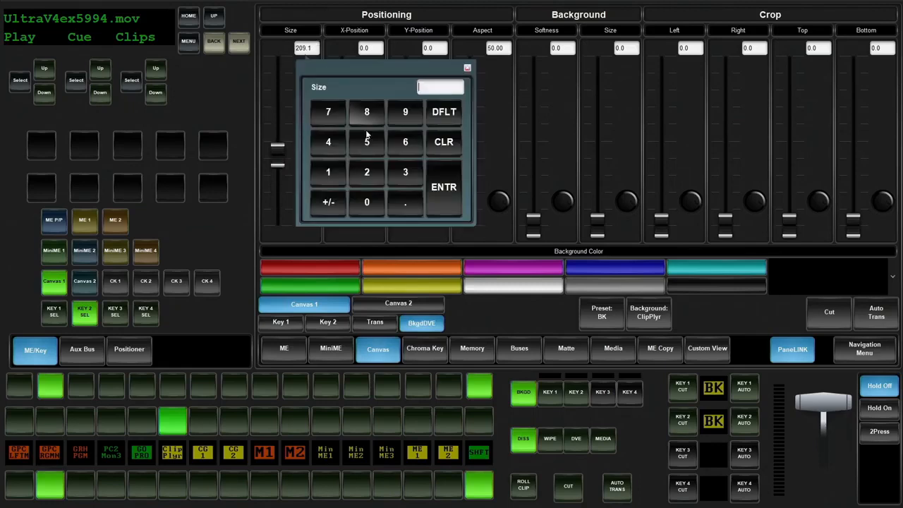
left_click(444, 187)
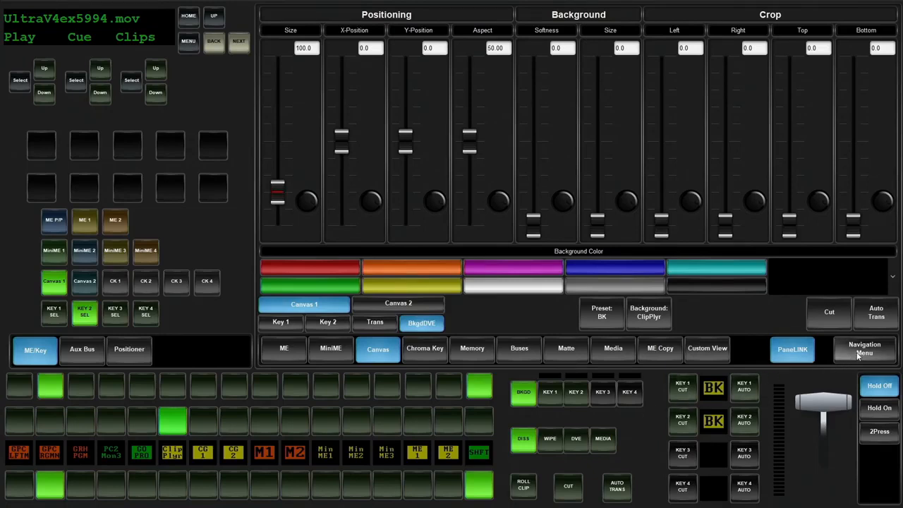
Go via Custom Control to Configuration's physical input list (CG 1, CG 1A, CG 2, CG 2A).
left_click(865, 349)
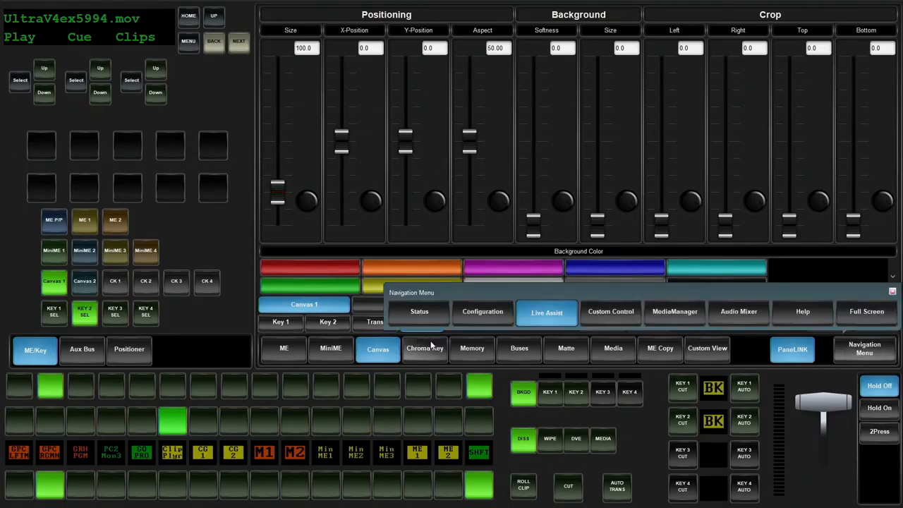
mouse_move(424, 348)
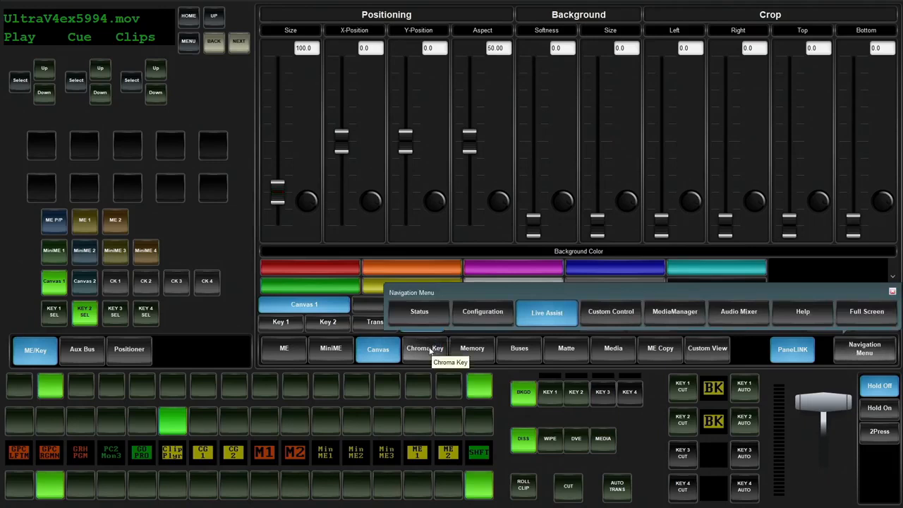
mouse_move(865, 349)
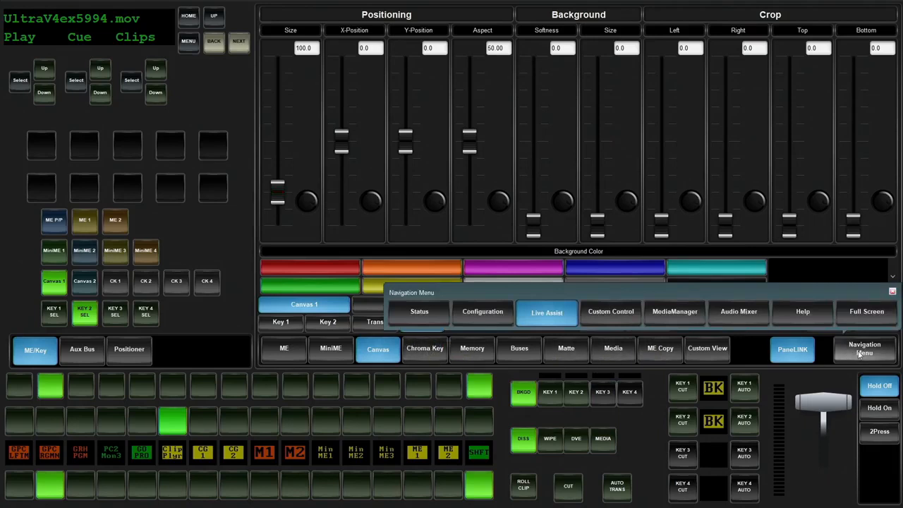
left_click(610, 311)
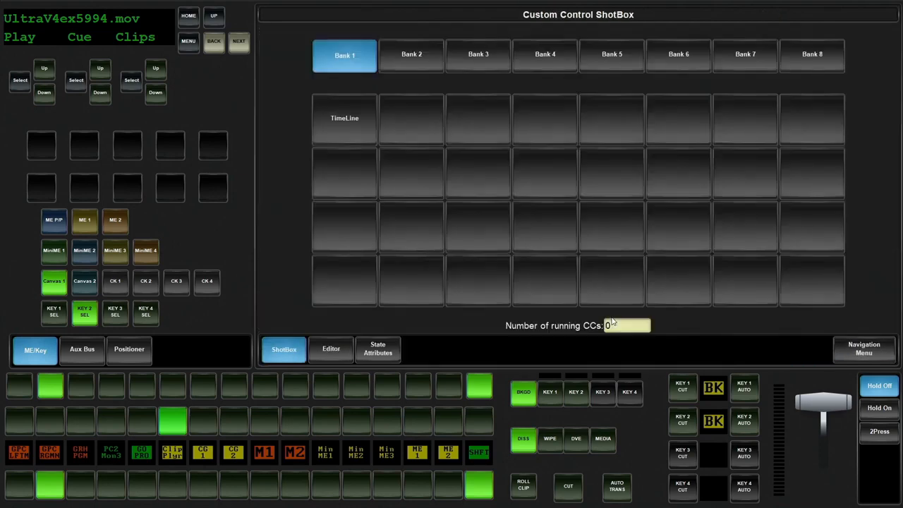
left_click(864, 348)
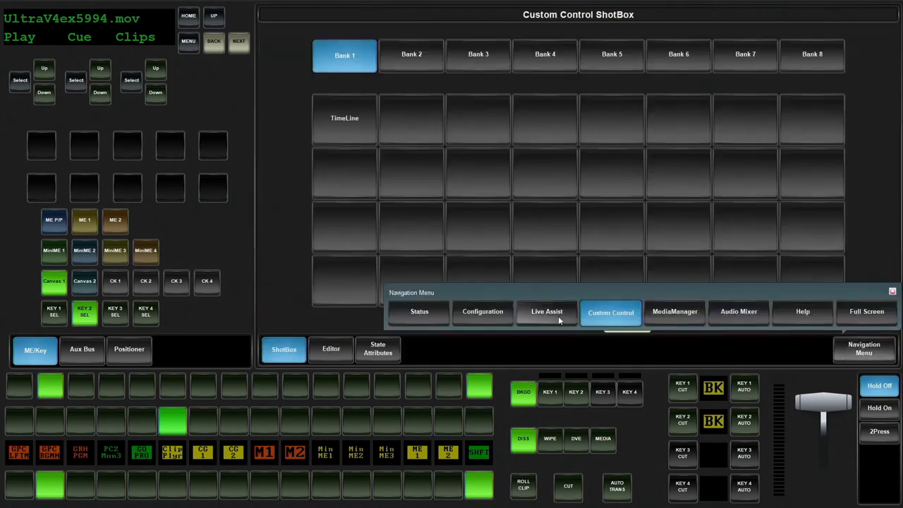
left_click(483, 311)
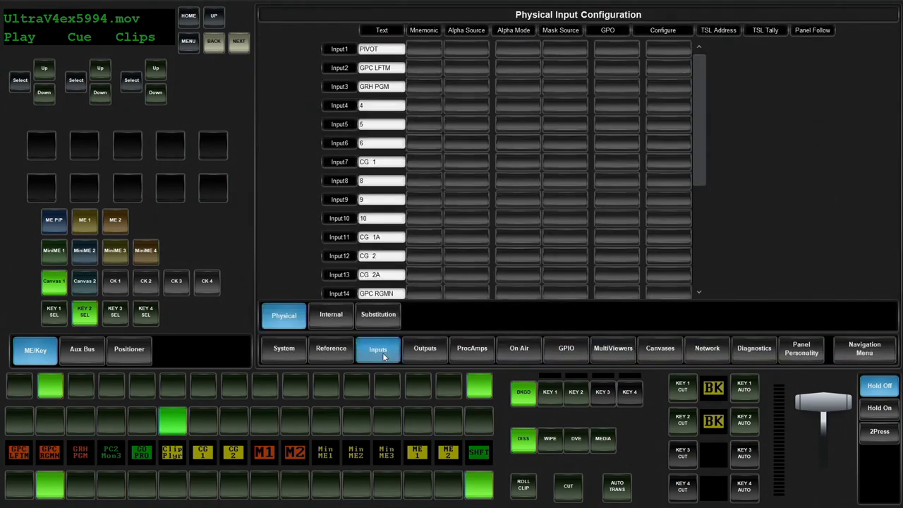
Open the substitution table and start a new entry with CG 1 as its source.
left_click(379, 316)
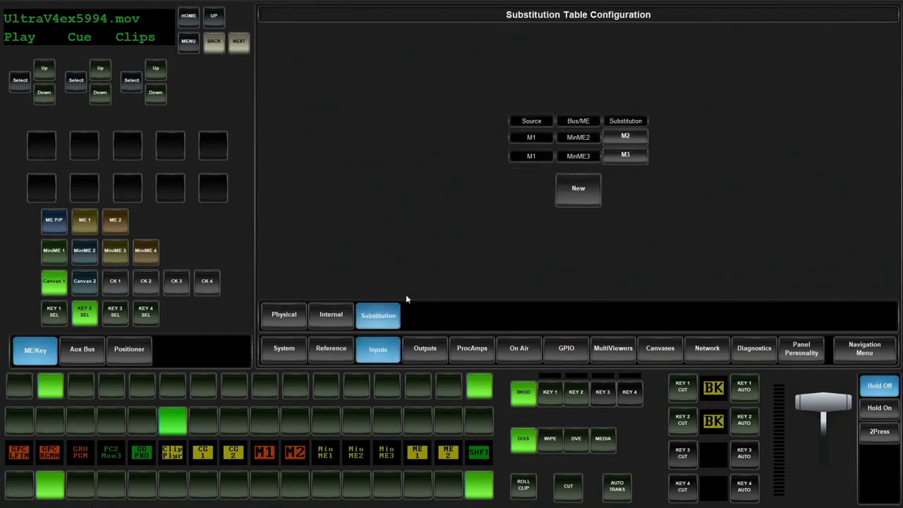
left_click(578, 189)
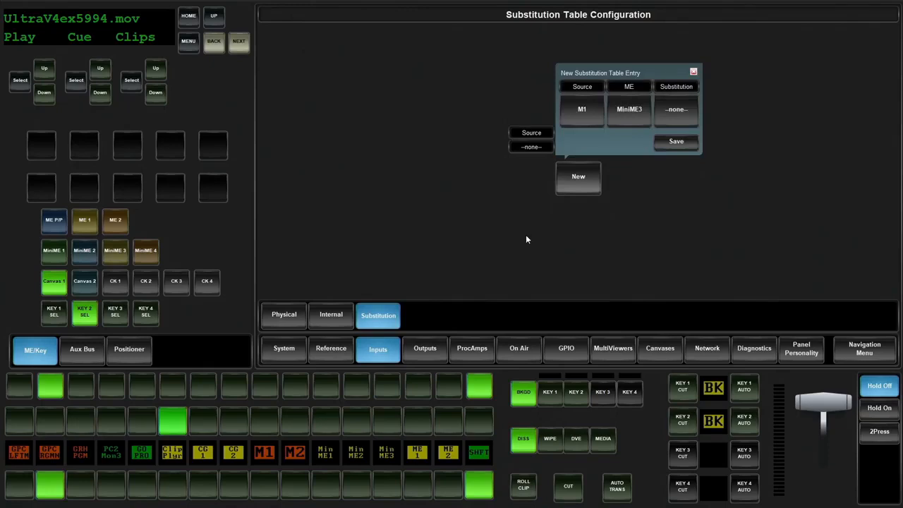
left_click(582, 109)
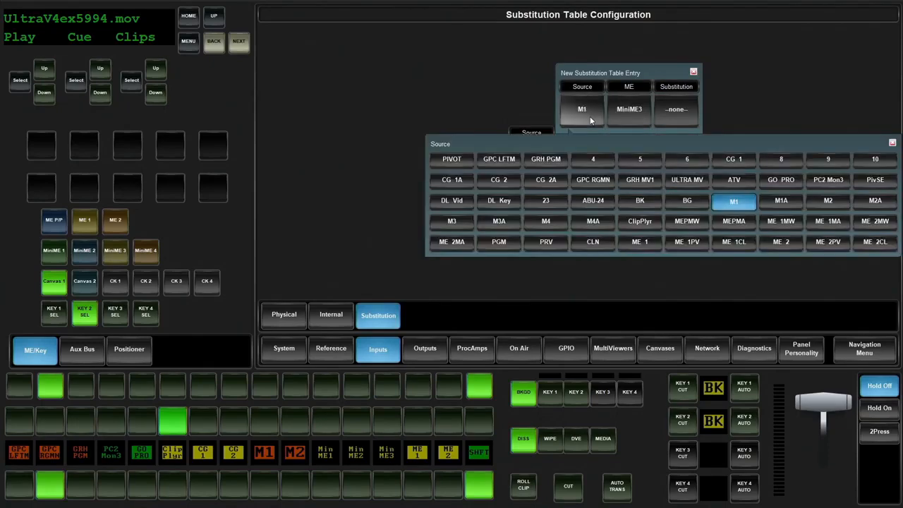
left_click(734, 158)
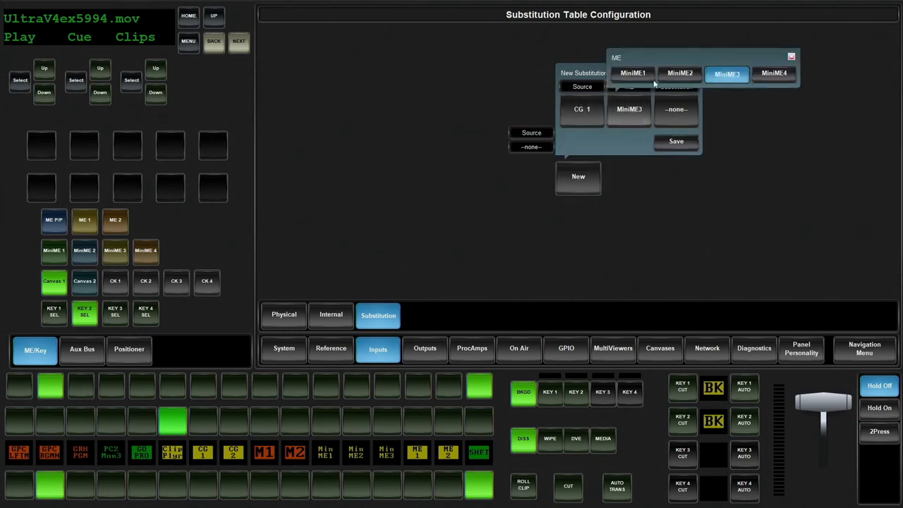
left_click(675, 141)
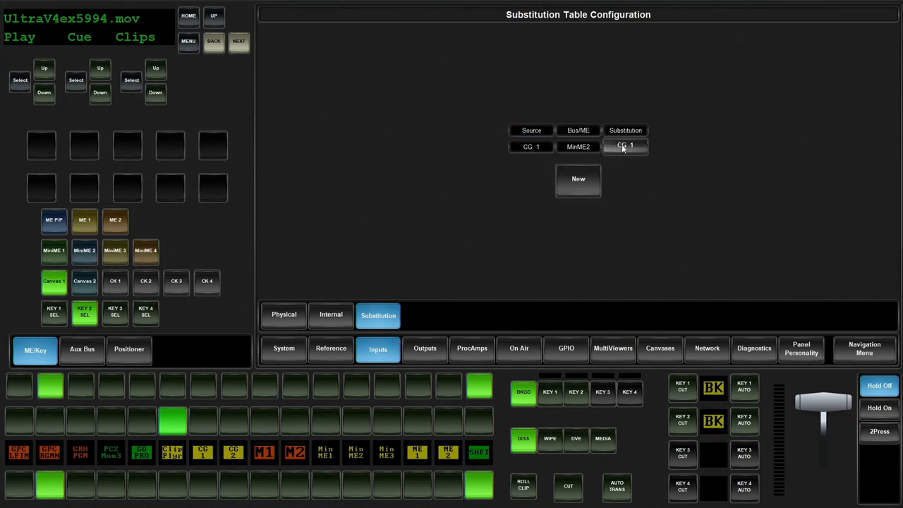
Save an entry substituting CG 1 with CG 2 for MiniME 4.
left_click(625, 146)
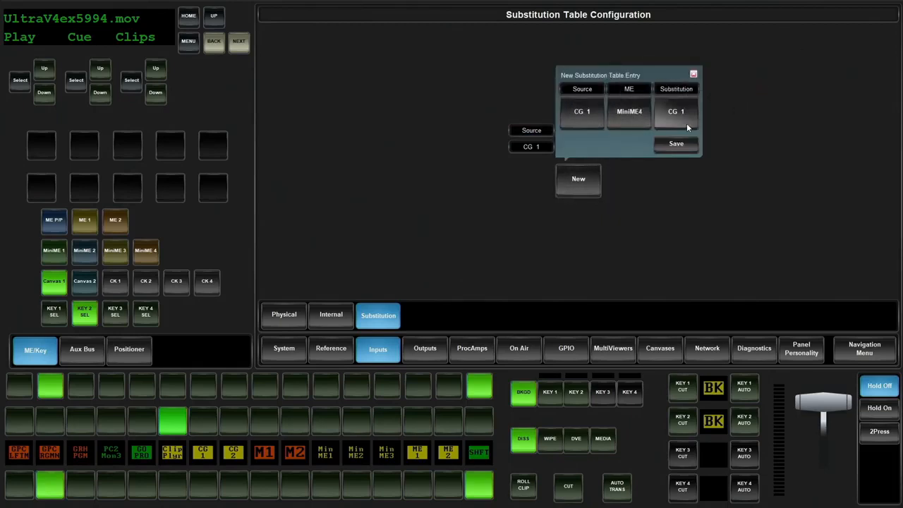
left_click(676, 112)
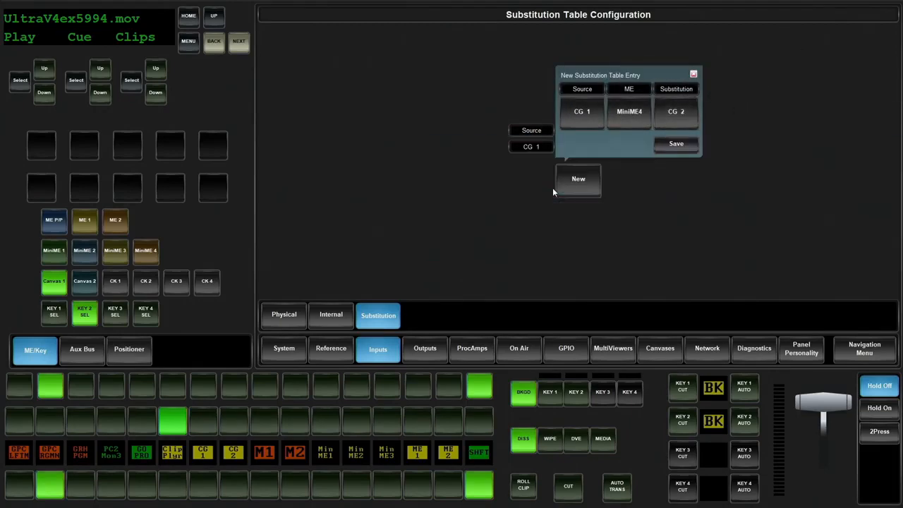
left_click(676, 143)
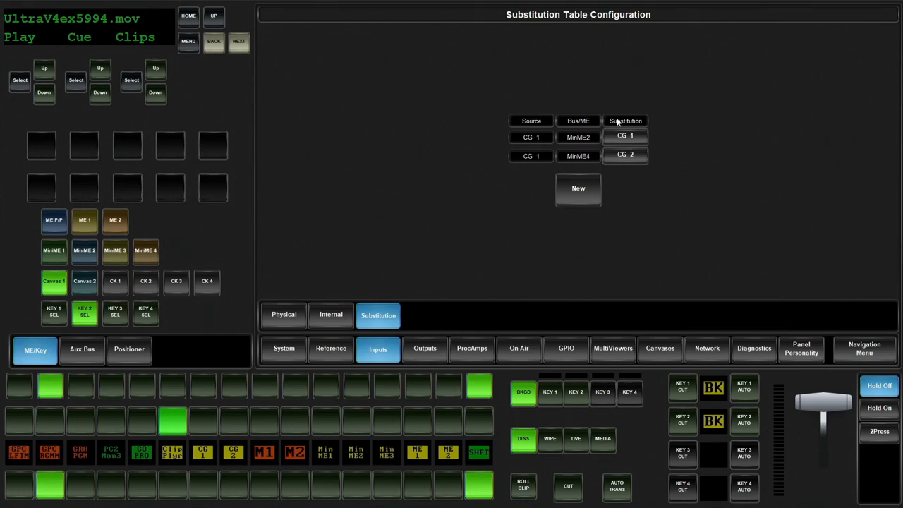
mouse_move(584, 146)
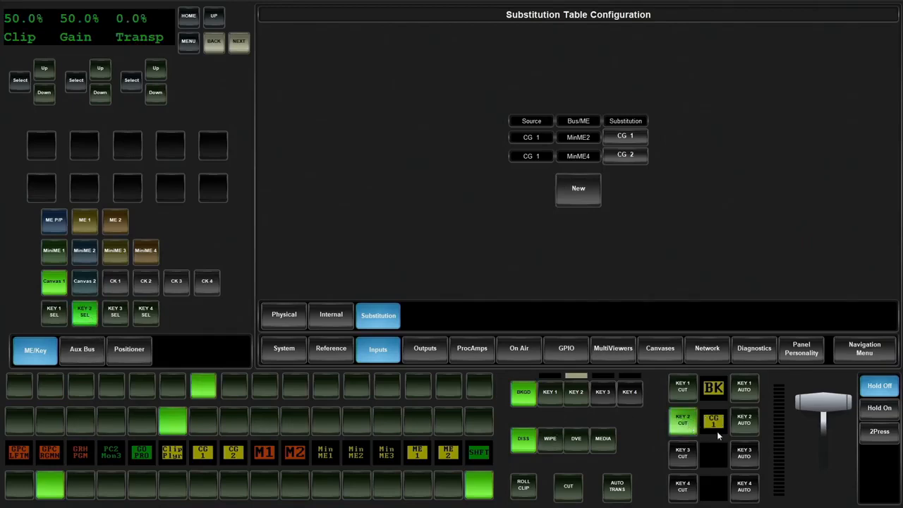
mouse_move(702, 408)
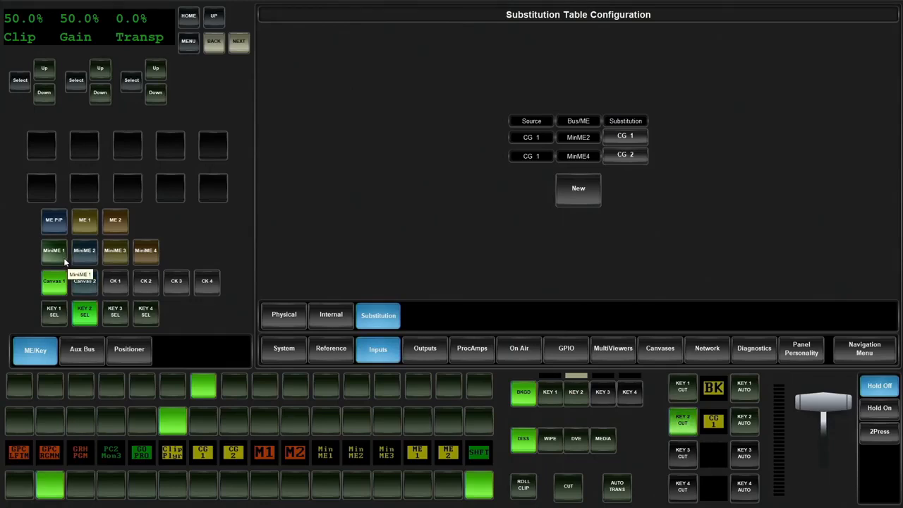
Show MiniME 2's Key 2 parameters: additive key with CG 1 fill, CG 1A alpha.
left_click(84, 251)
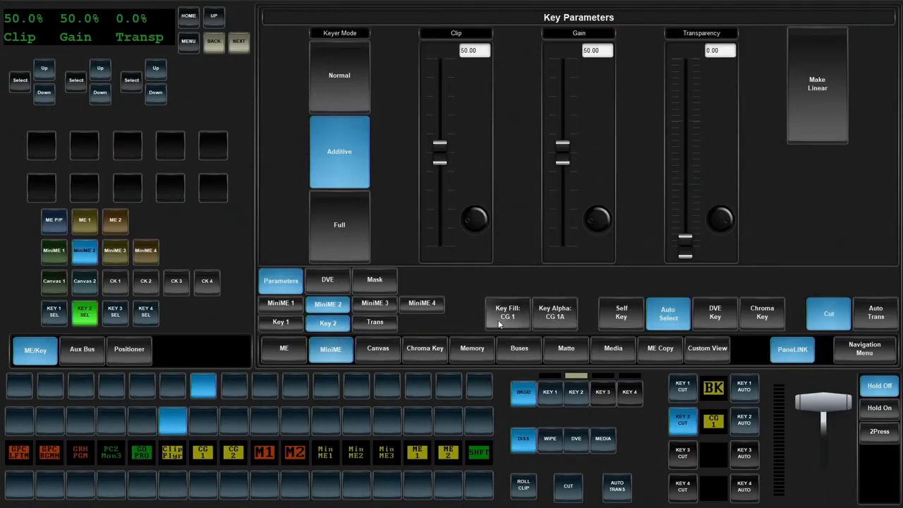
Check MiniME 4's key (fill CG 2, alpha CG 1A) and return to the substitution table.
left_click(422, 303)
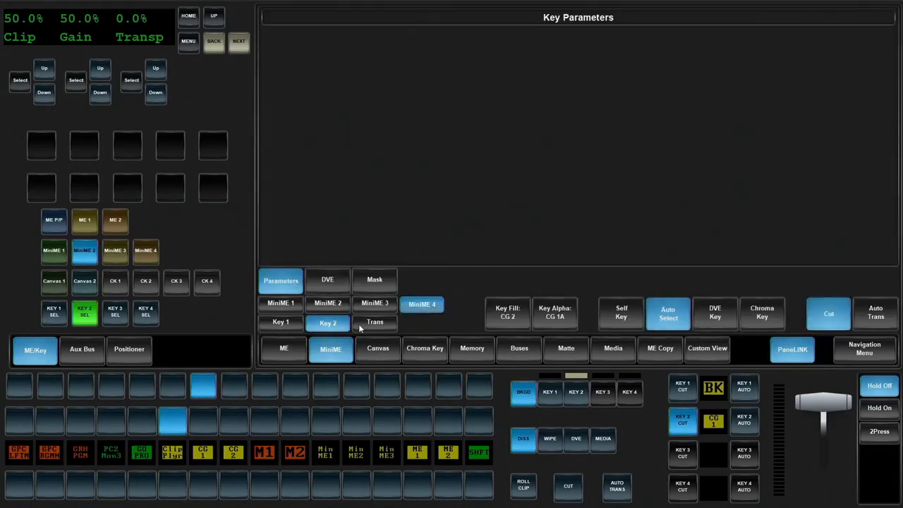
left_click(280, 280)
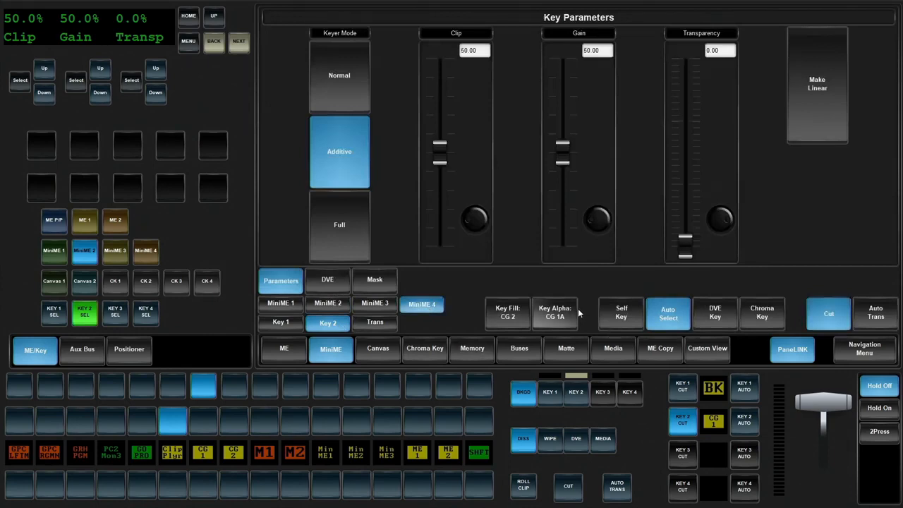
mouse_move(521, 309)
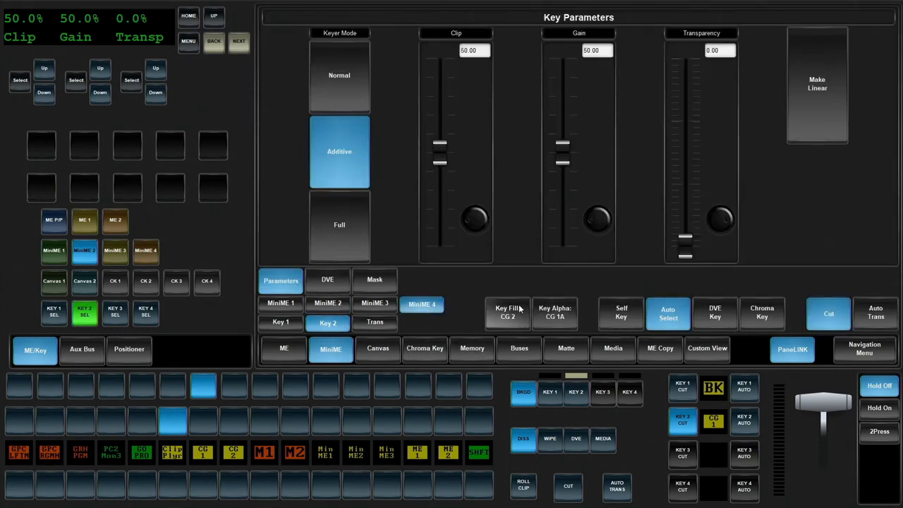
mouse_move(572, 319)
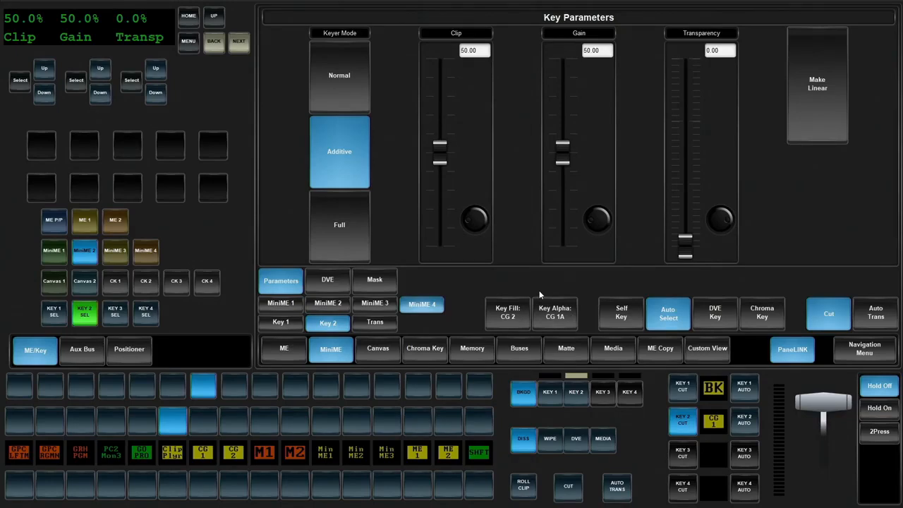
mouse_move(417, 329)
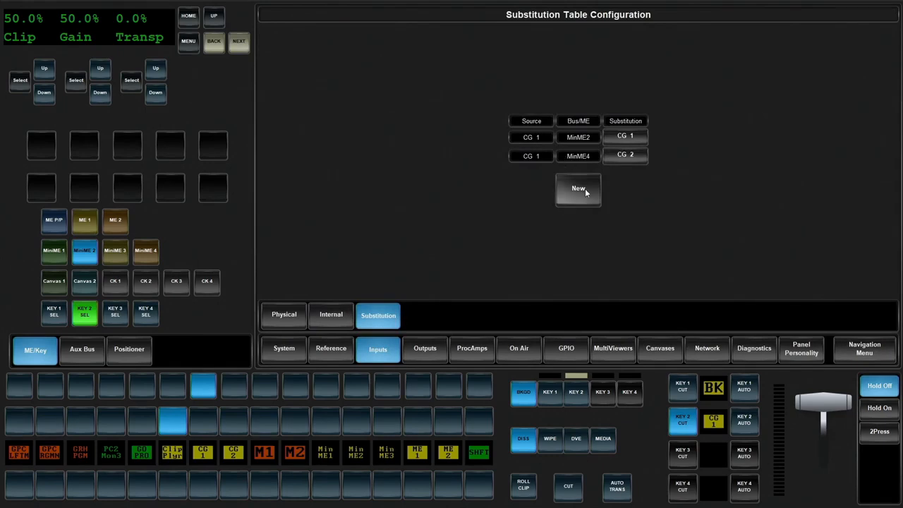
Add and save a substitution entry mapping source CG 1A to CG 2A for MiniME 4.
left_click(578, 188)
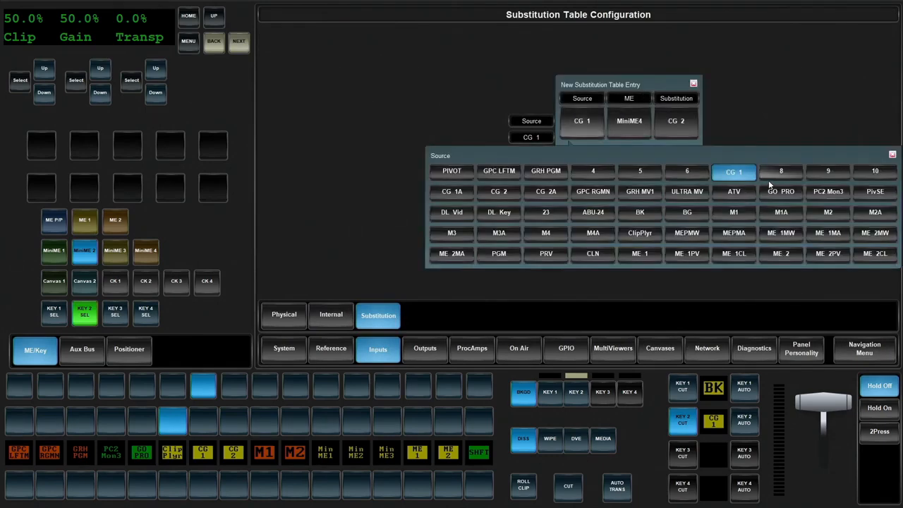
left_click(451, 192)
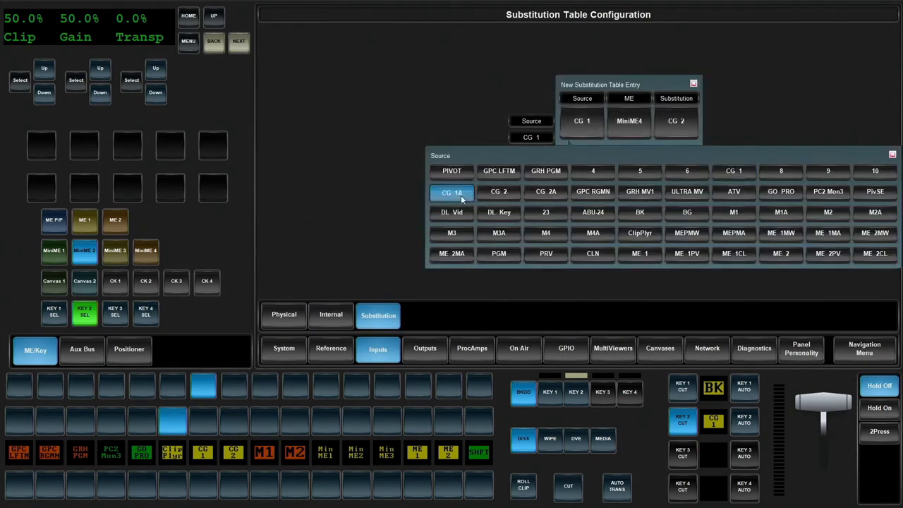
left_click(676, 120)
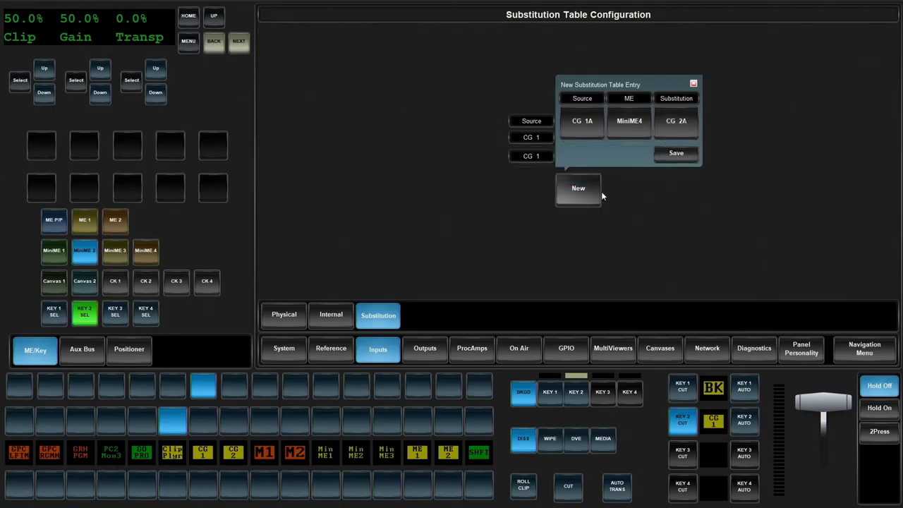
left_click(675, 153)
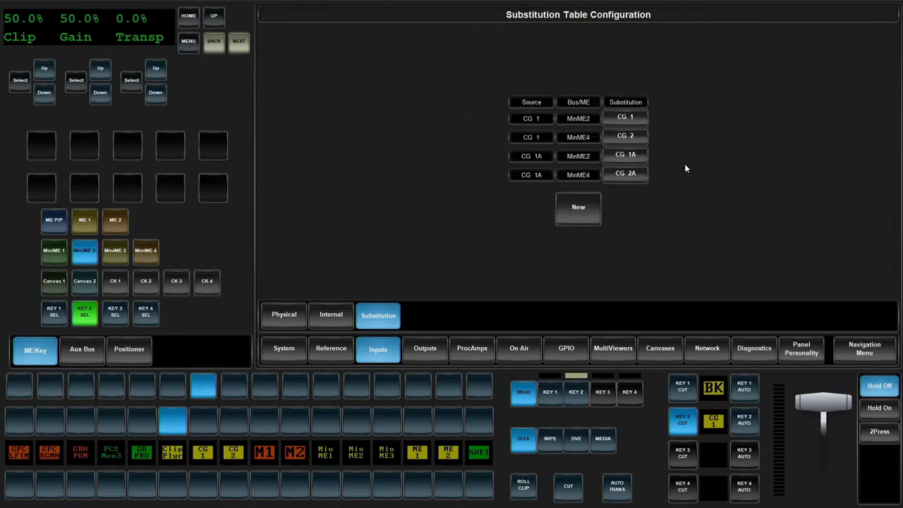
mouse_move(658, 117)
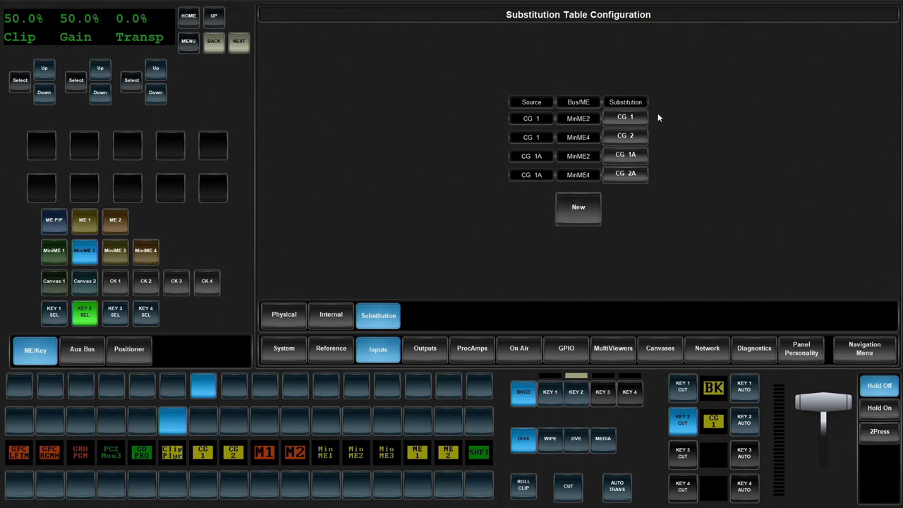
mouse_move(451, 260)
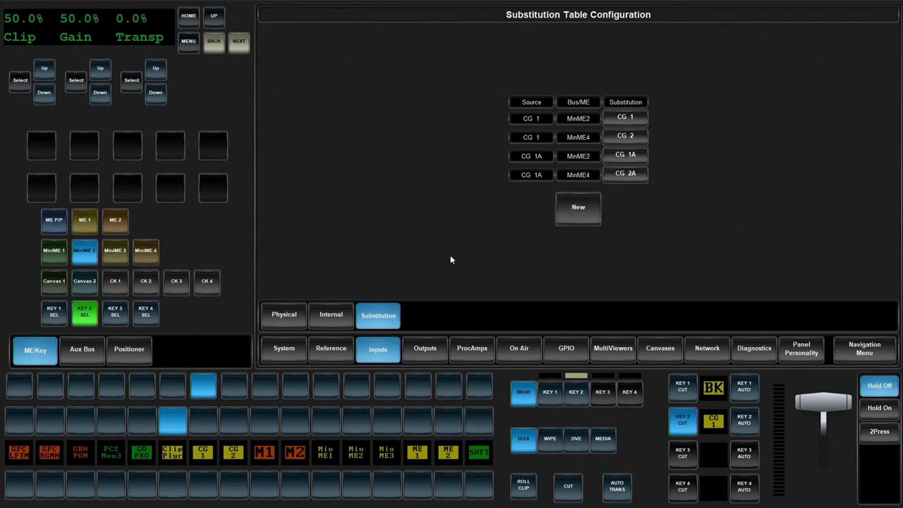
Review key settings for MiniME, Canvas 1 and XPN, confirming MiniME 4 uses CG 2/CG 2A.
left_click(54, 250)
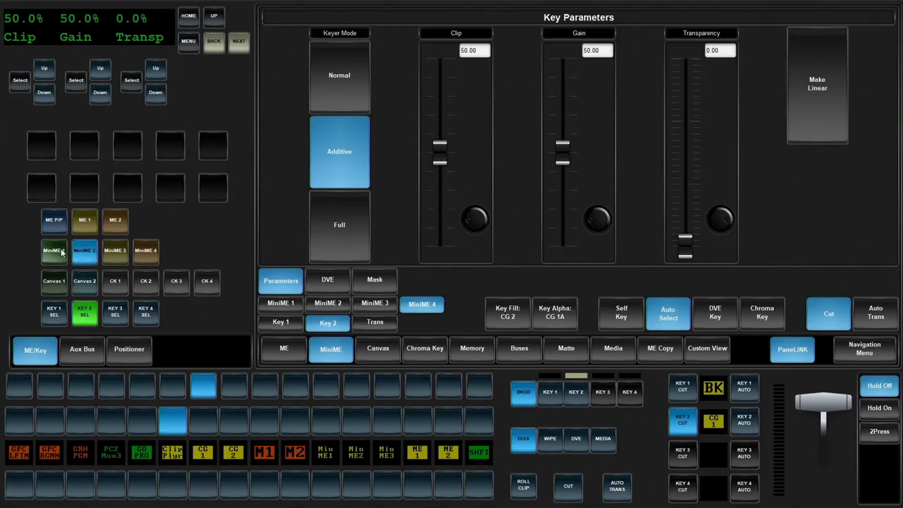
left_click(378, 349)
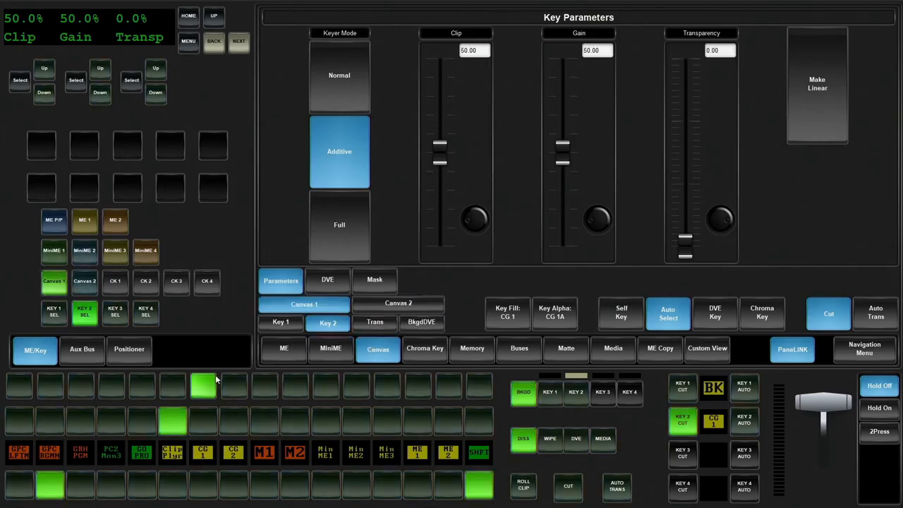
left_click(707, 347)
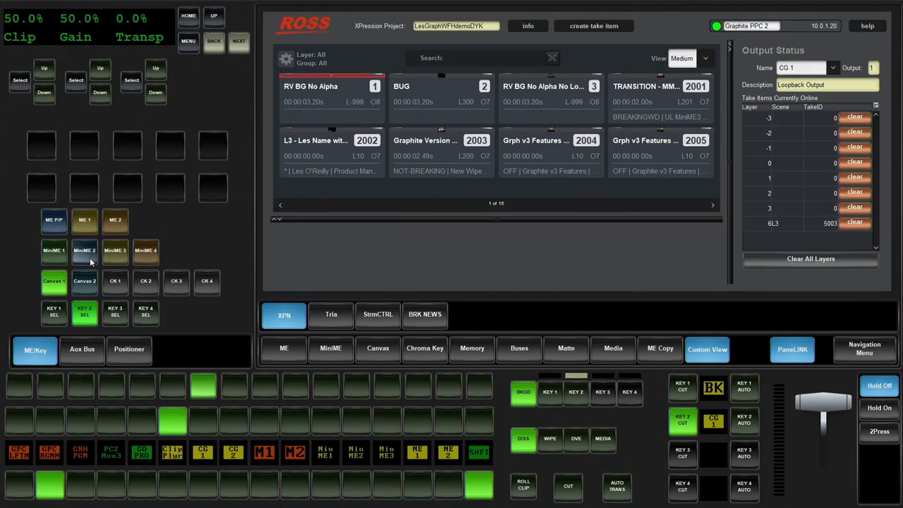
left_click(330, 348)
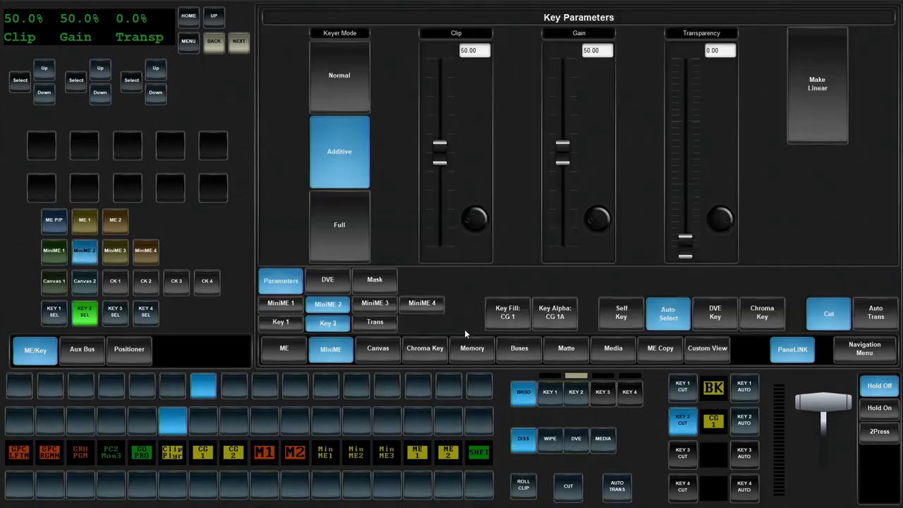
left_click(421, 304)
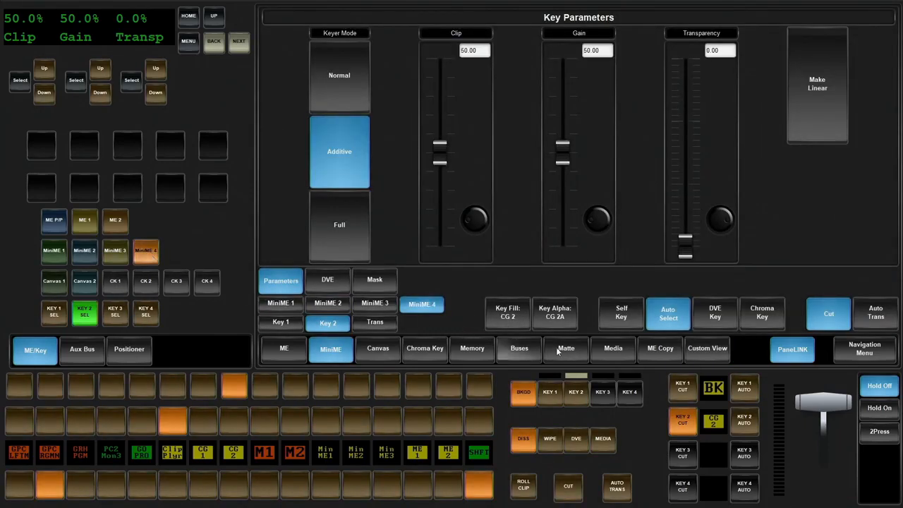